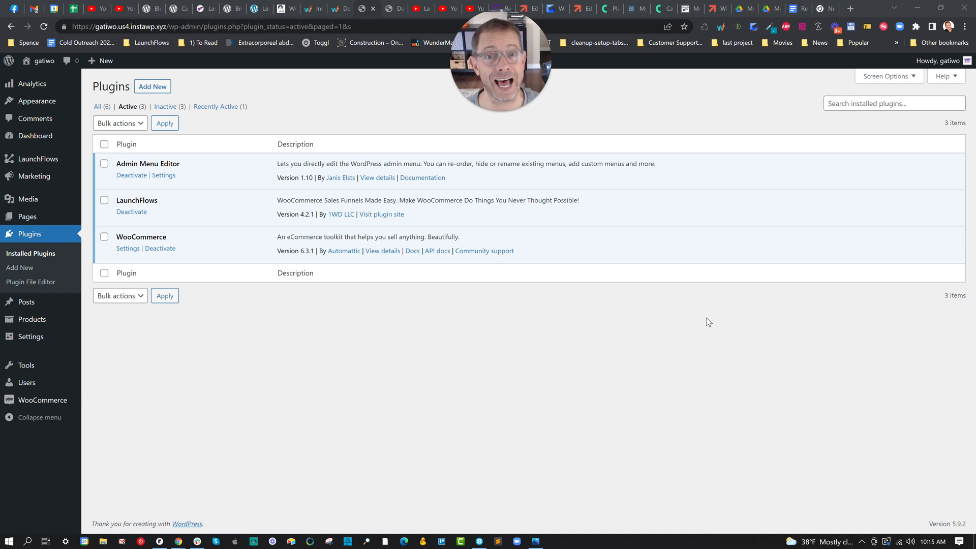
mouse_move(593, 325)
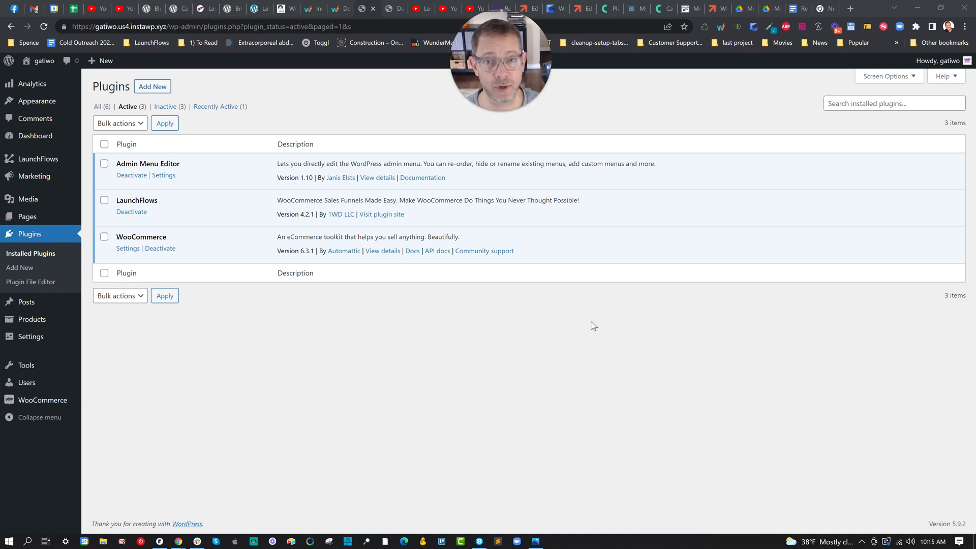
mouse_move(553, 328)
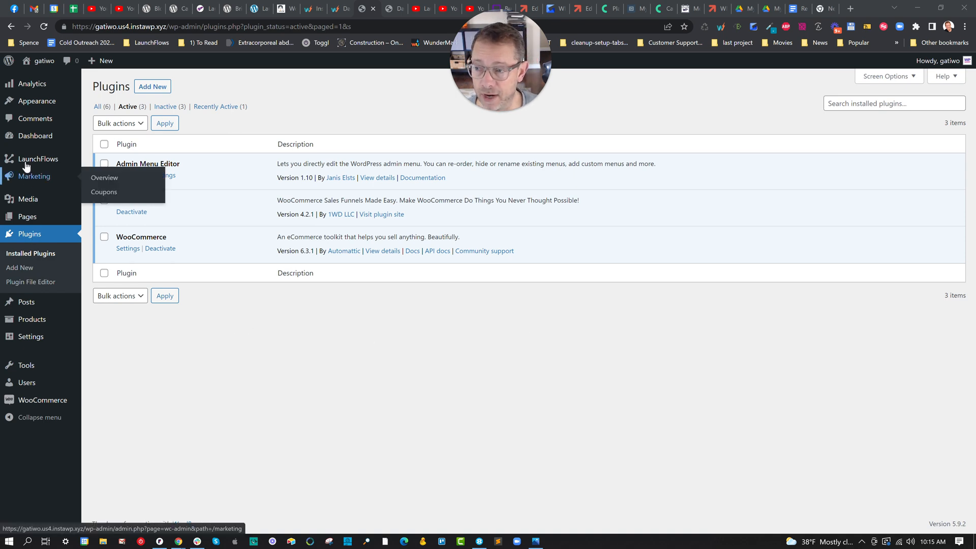
- In LaunchFlows global options, toggle Theme Compatibility on and then back off
click(39, 158)
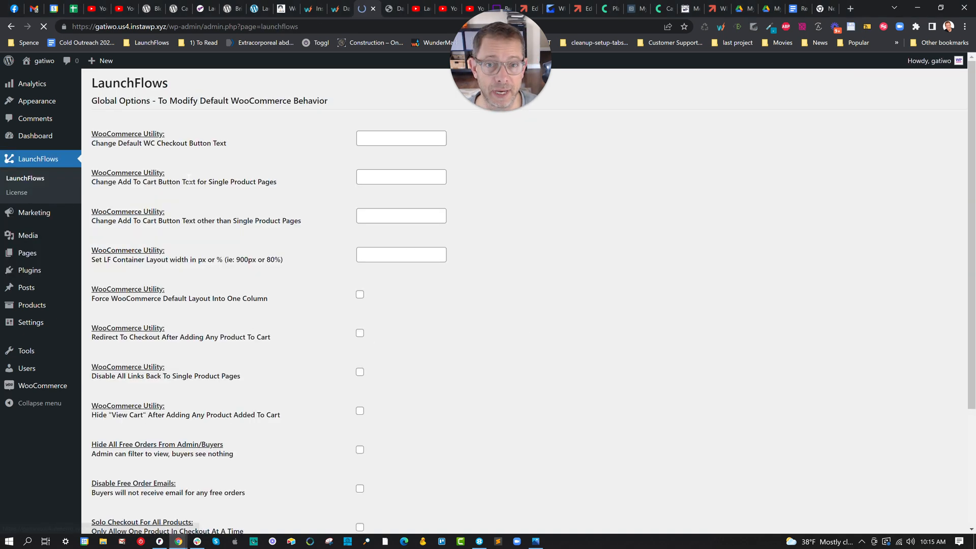
scroll(down, 3)
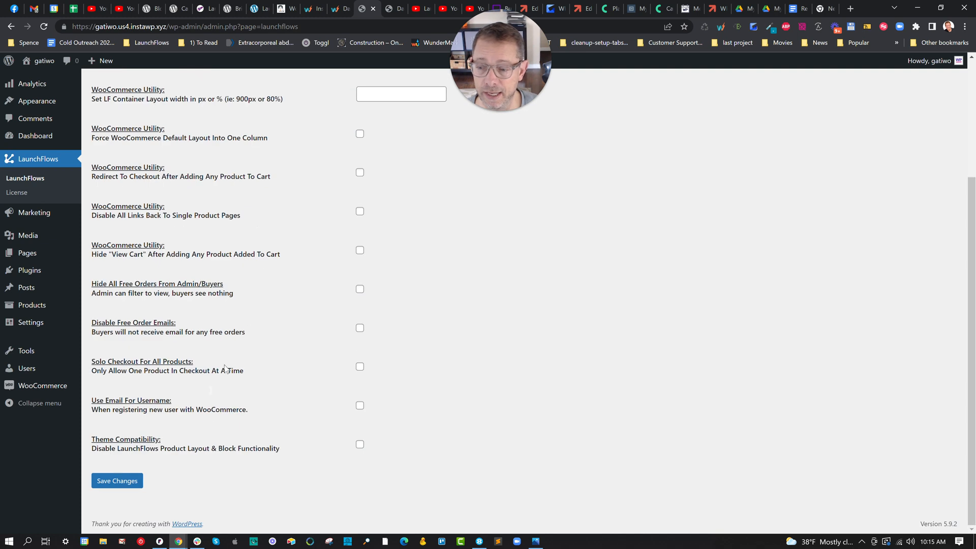
click(359, 444)
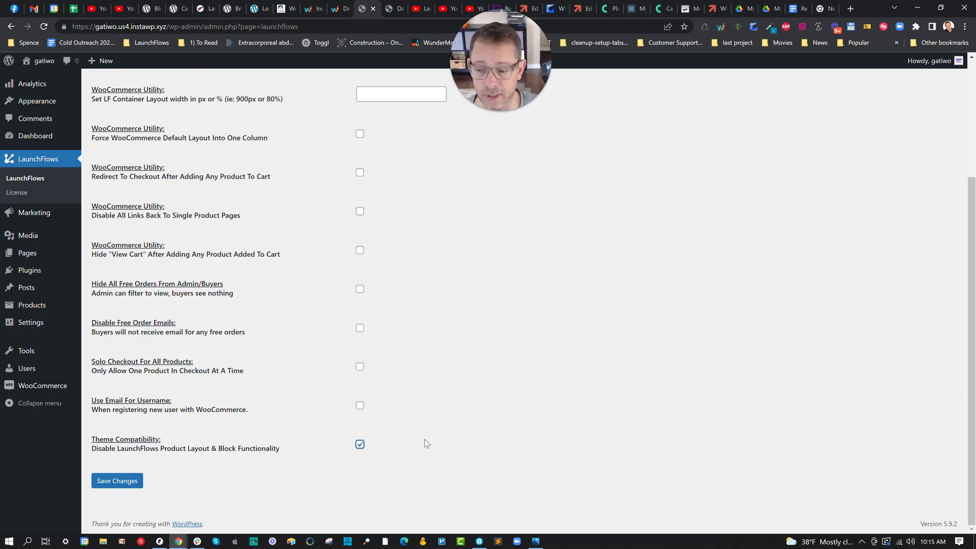
double_click(199, 448)
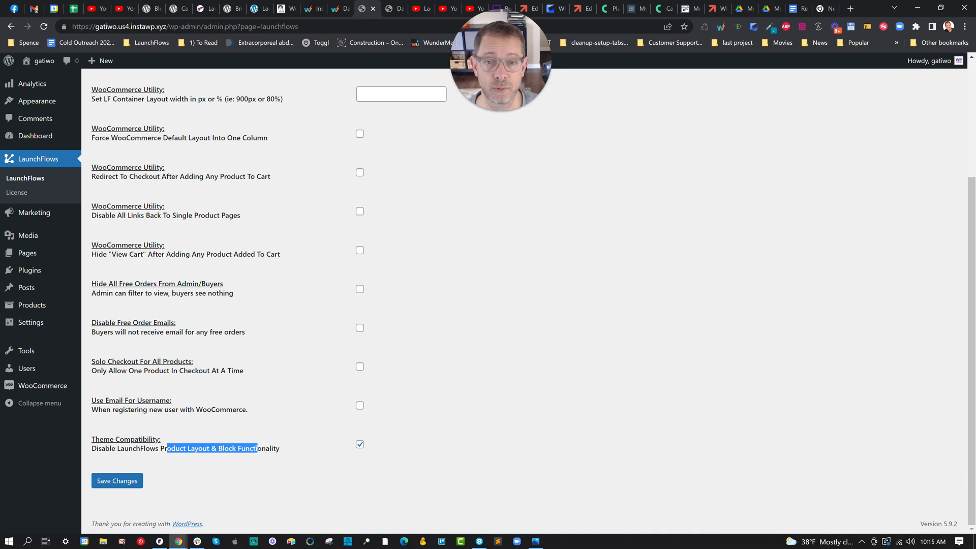
click(360, 443)
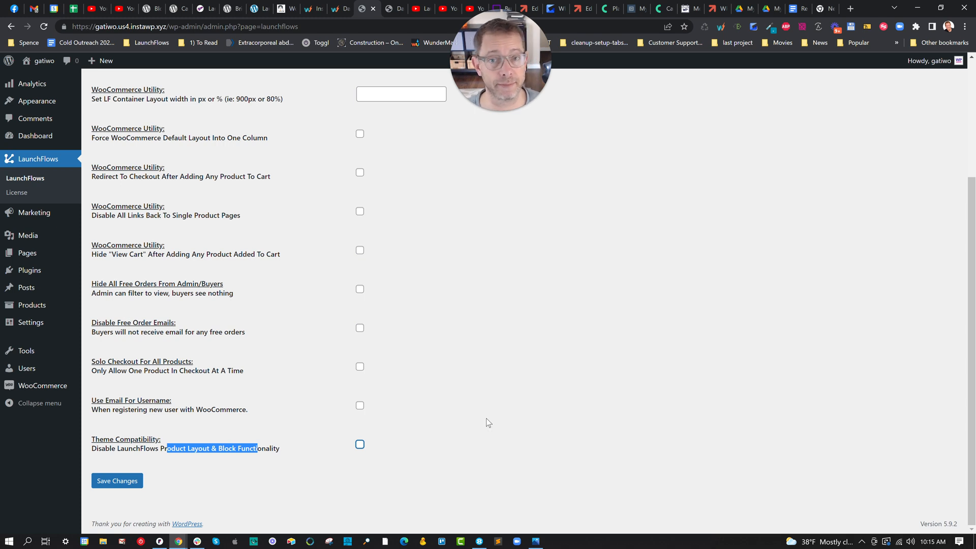
mouse_move(498, 383)
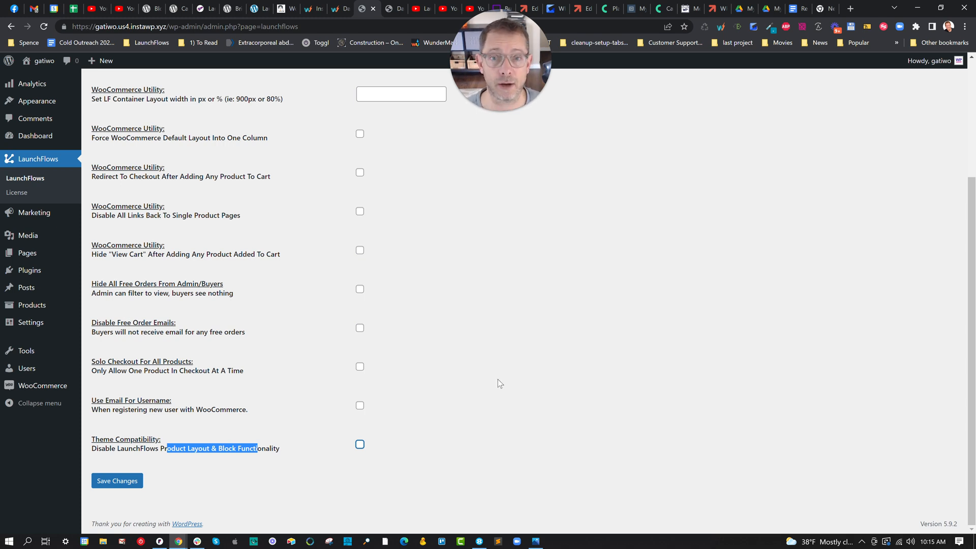
mouse_move(509, 183)
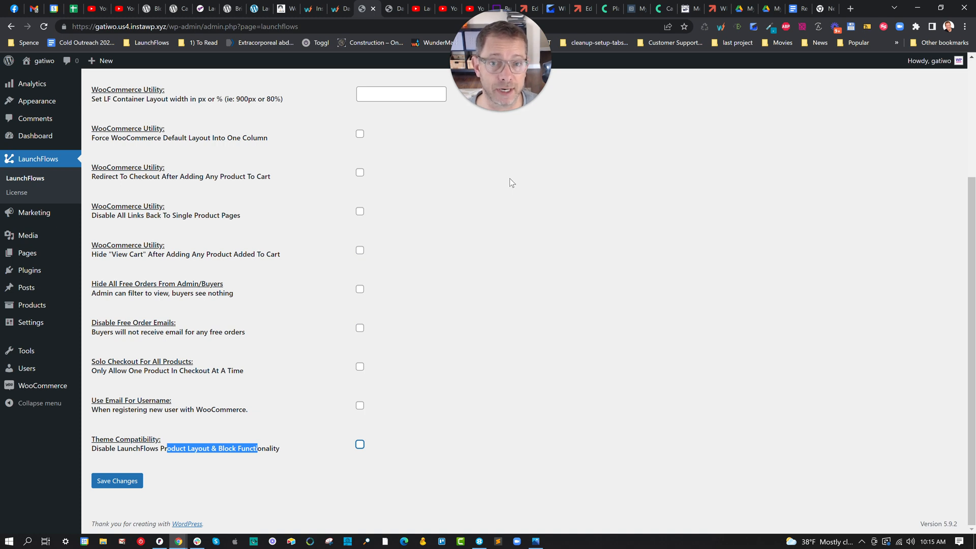
mouse_move(26, 286)
text(N)
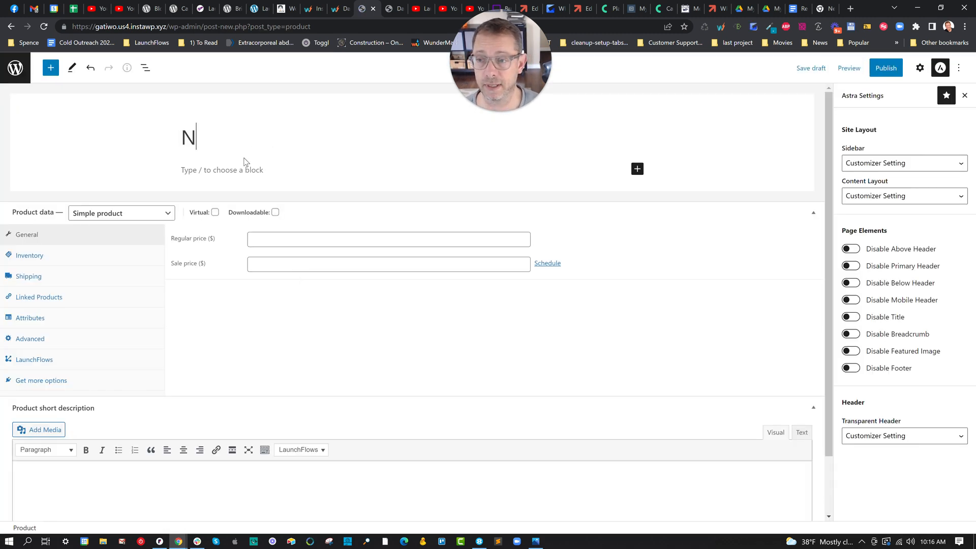
- Title the product 'New Example Product', mark it virtual, and set regular price 100
text(ew Example P)
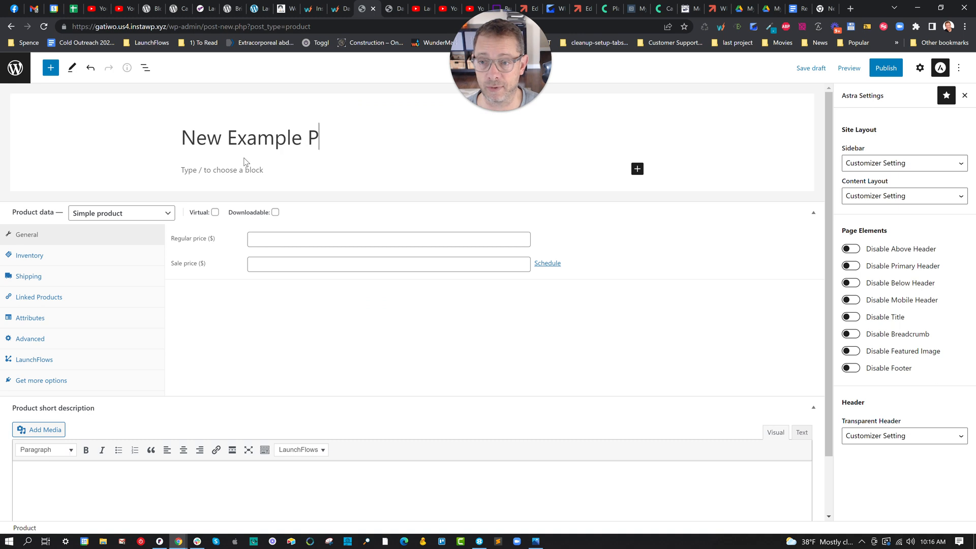
click(215, 212)
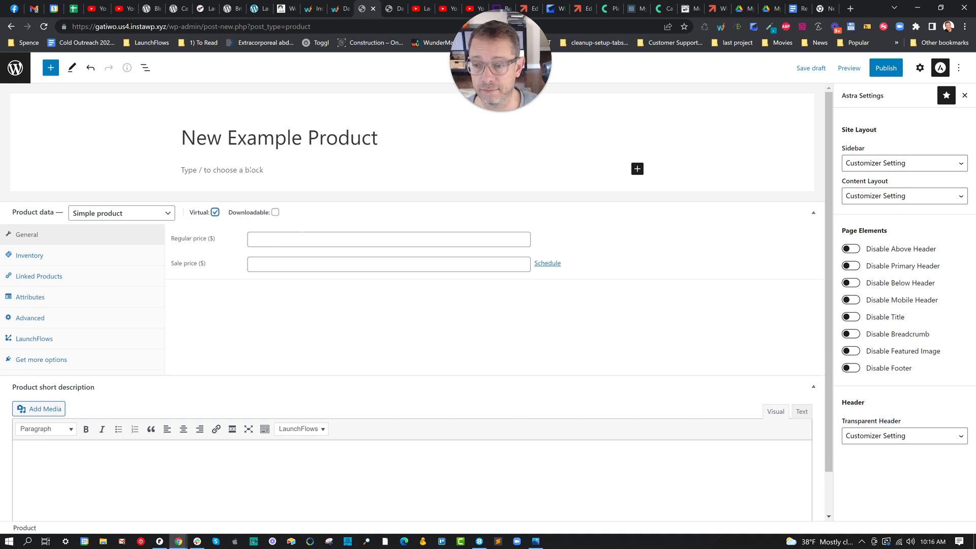
text(100)
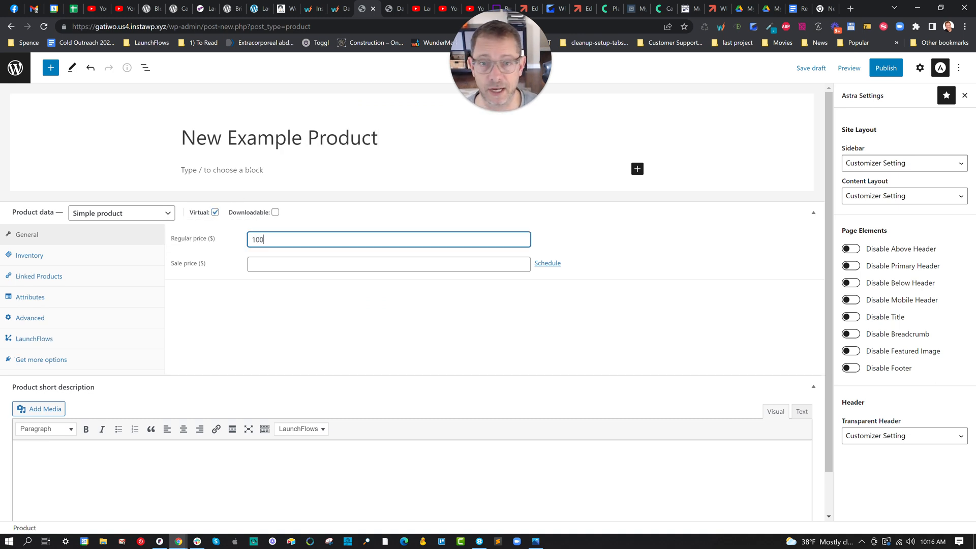
mouse_move(123, 332)
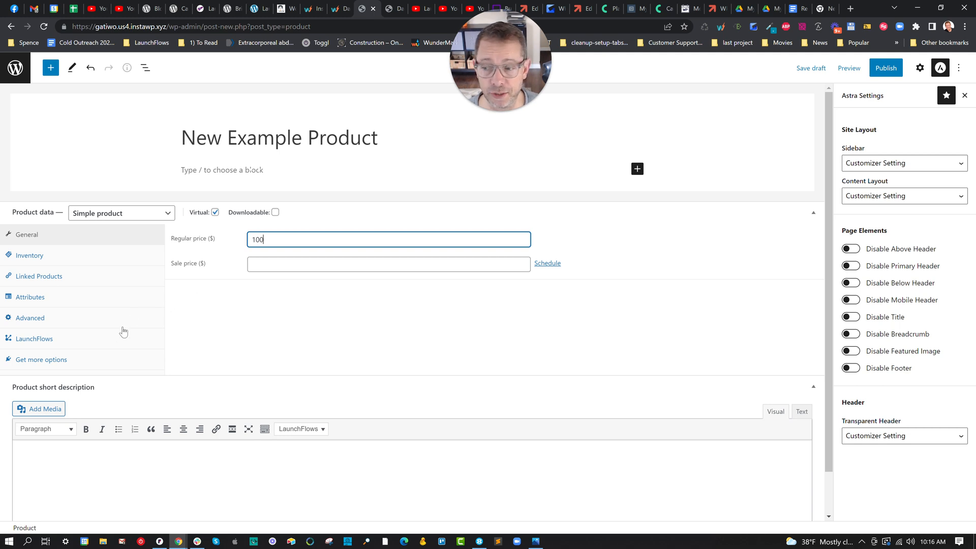
click(35, 339)
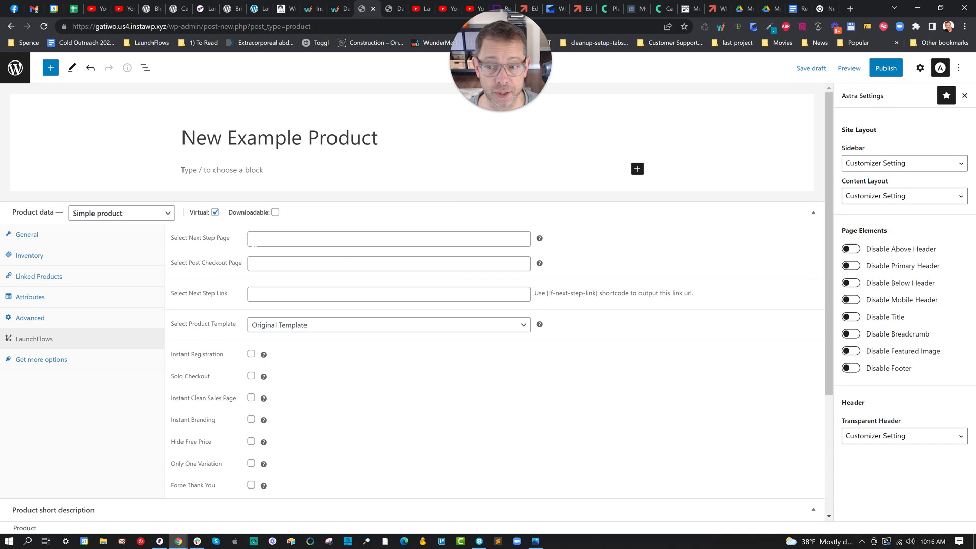
- Search 'che' and choose Checkout as the LaunchFlows next step page
text(checkout)
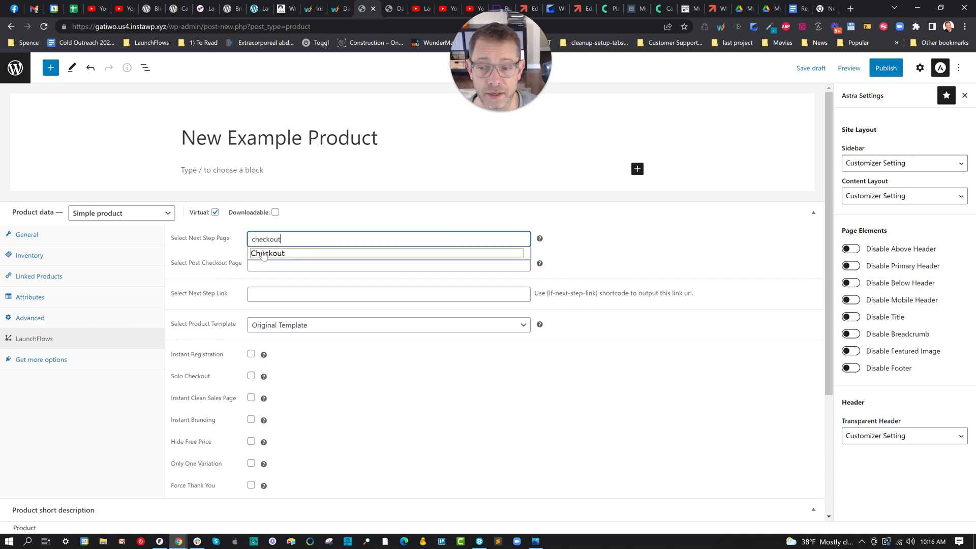
click(267, 253)
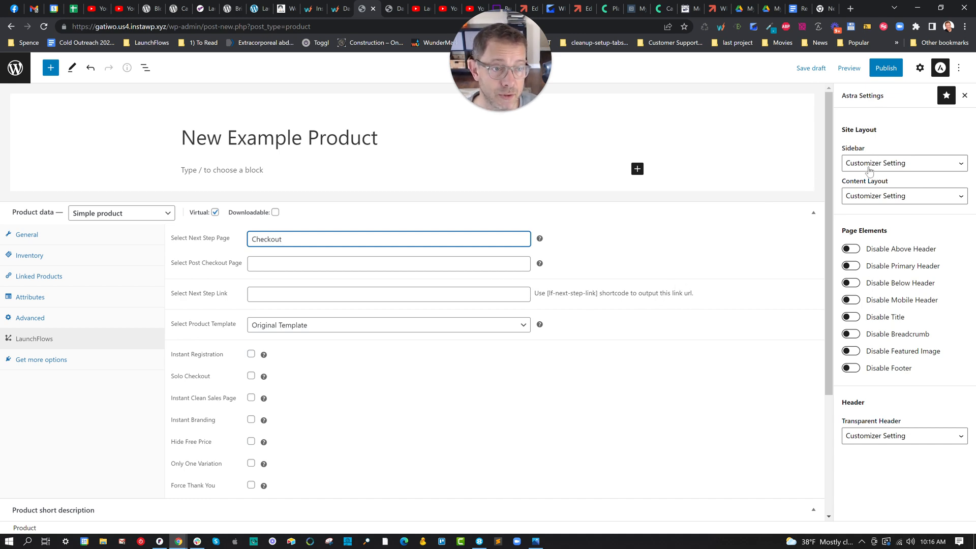
- Set Astra Sidebar to No Sidebar and Content Layout to Boxed, then close the panel
click(903, 163)
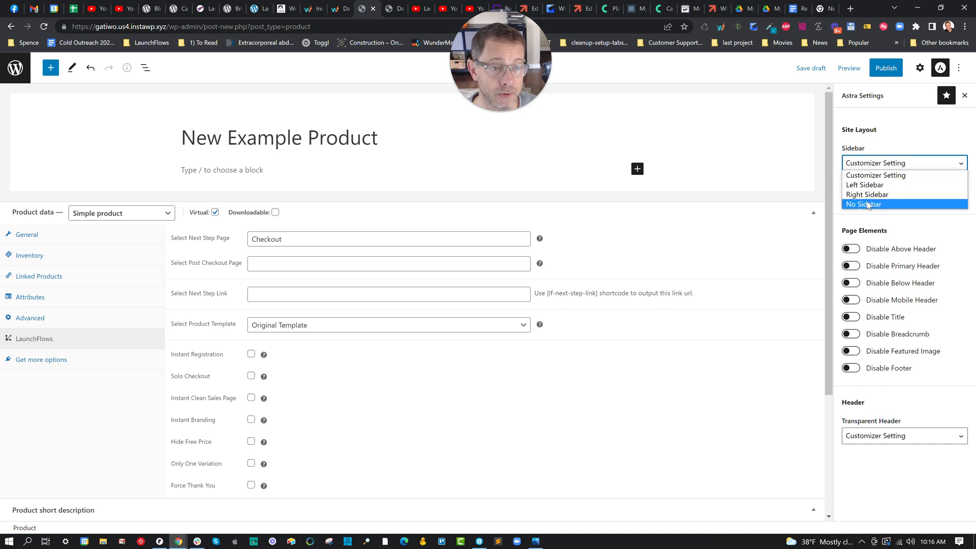
click(863, 204)
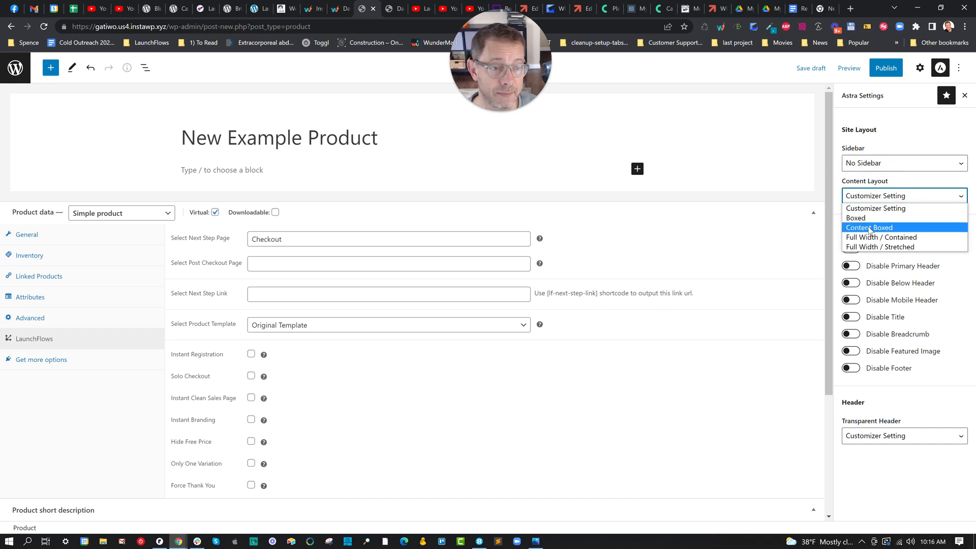
click(855, 217)
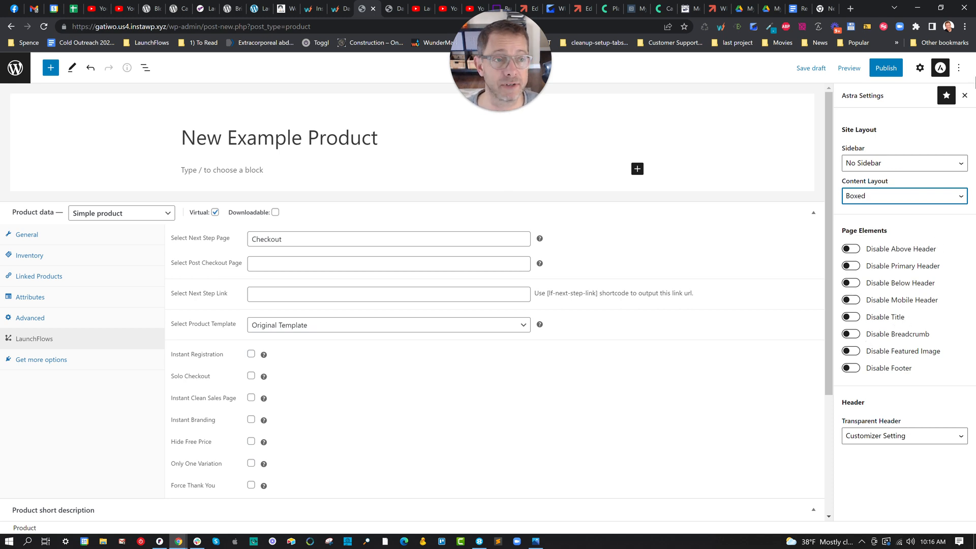
click(964, 95)
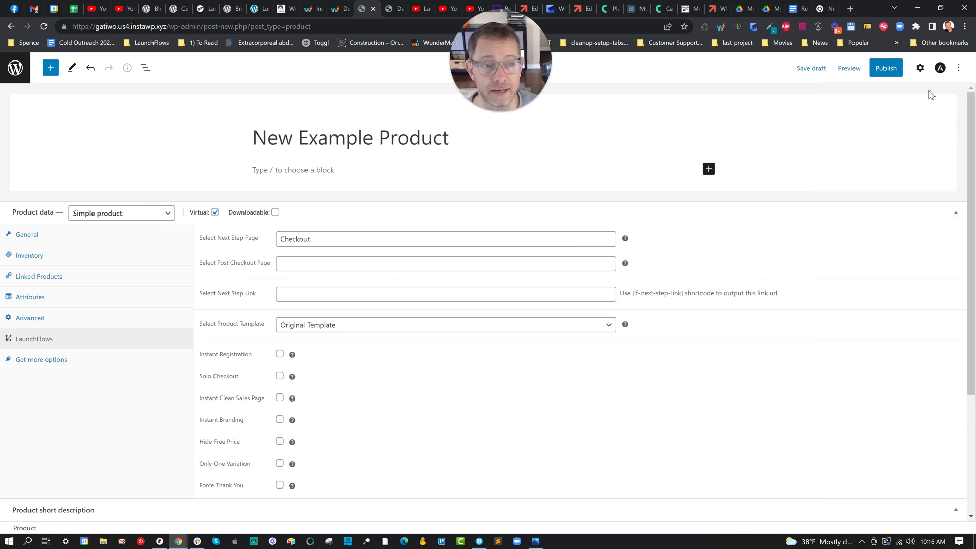
- Pick the camera photo from the Media Library as the product image
click(920, 68)
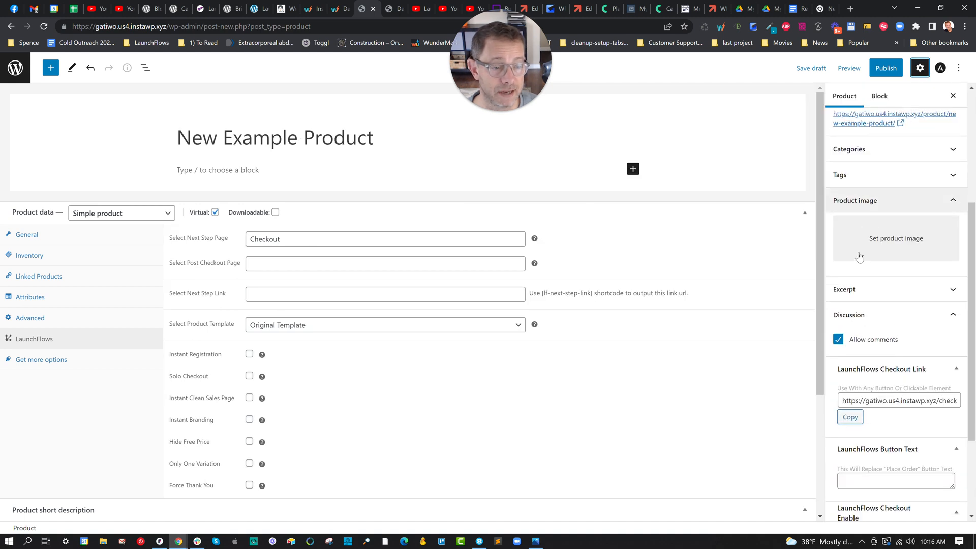
click(895, 238)
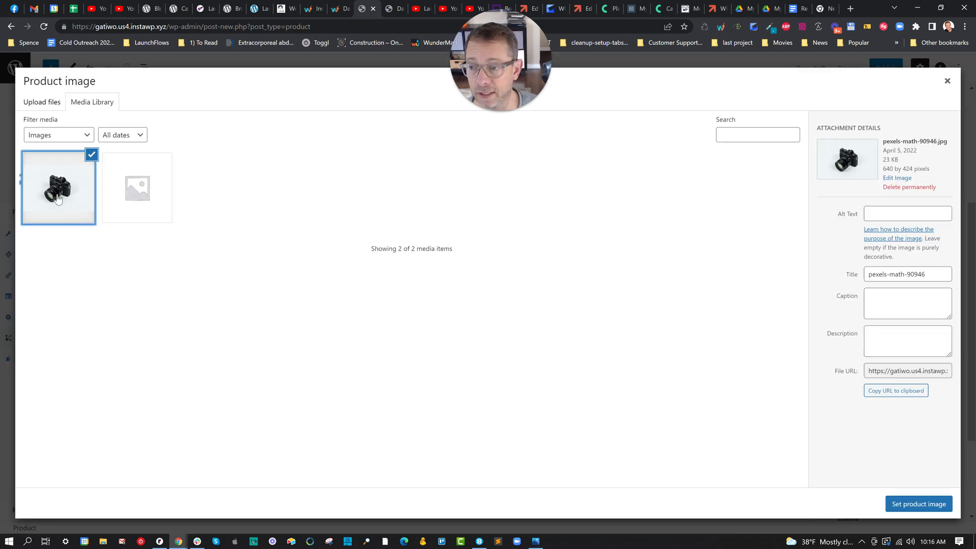
click(918, 504)
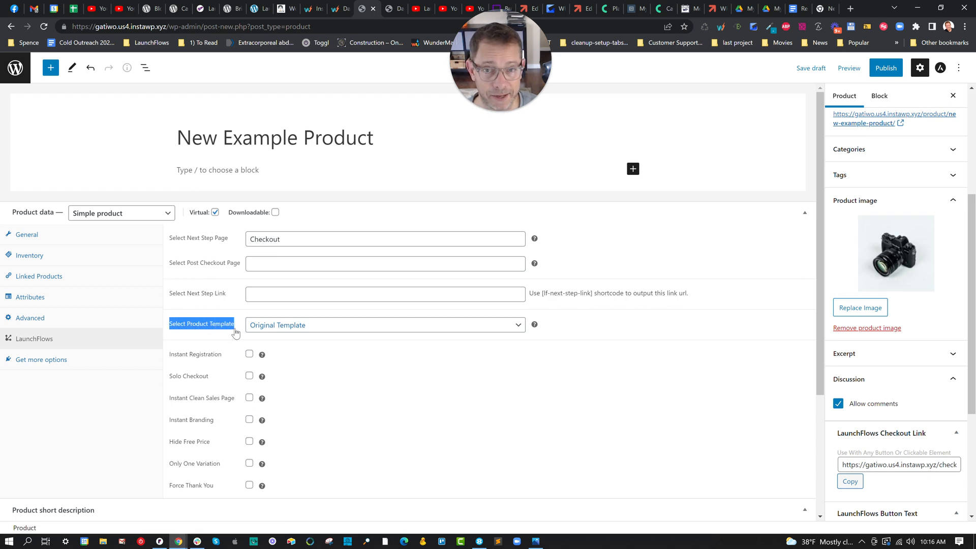
- Keep Original Template, publish New Example Product, and view its live page
click(810, 68)
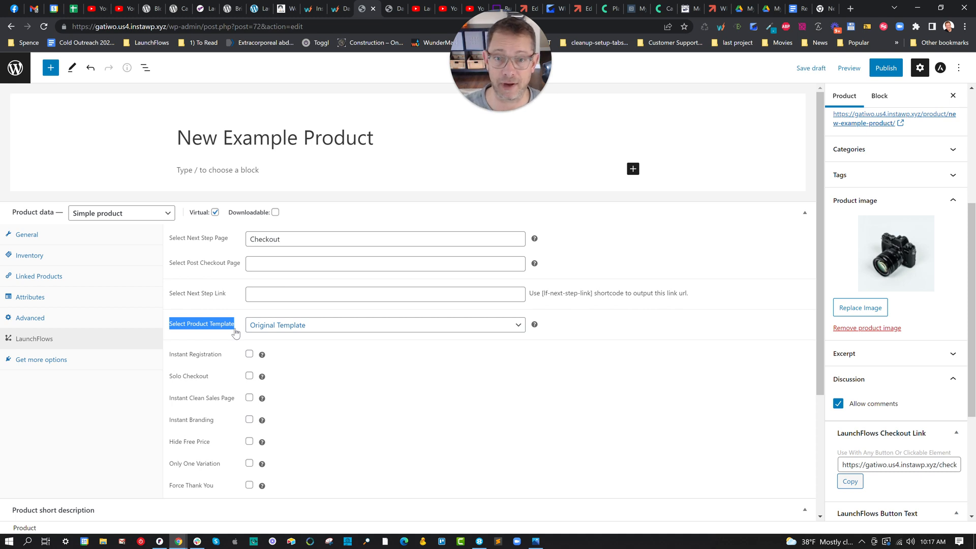
mouse_move(323, 340)
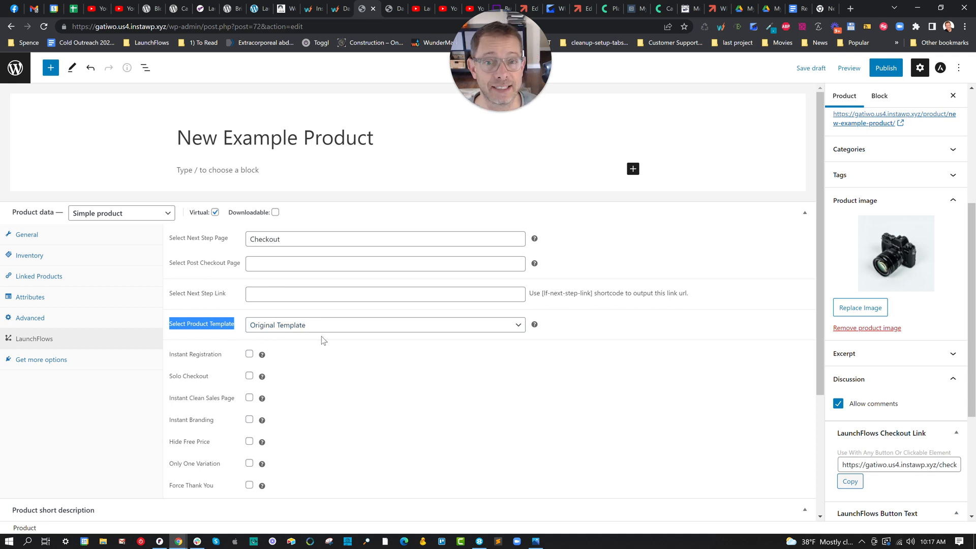
click(384, 325)
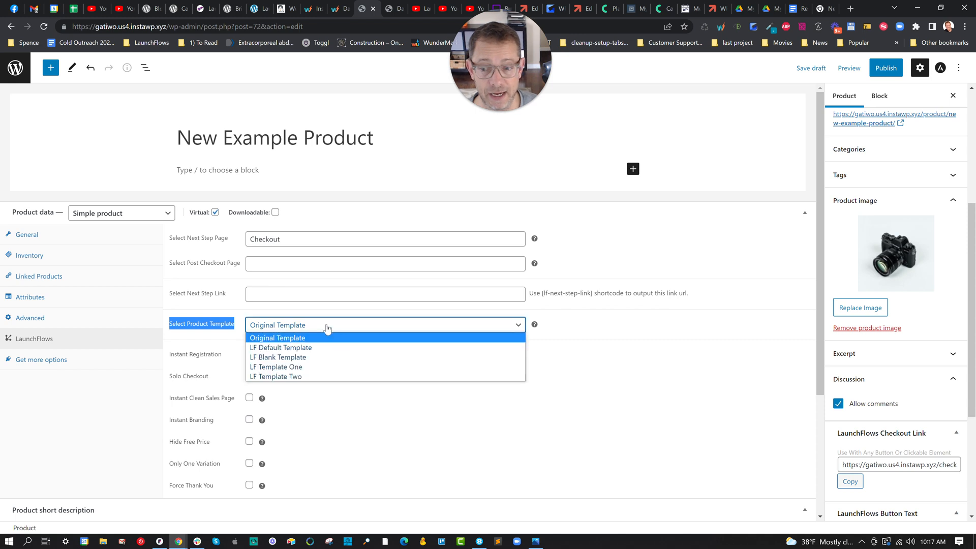
mouse_move(324, 346)
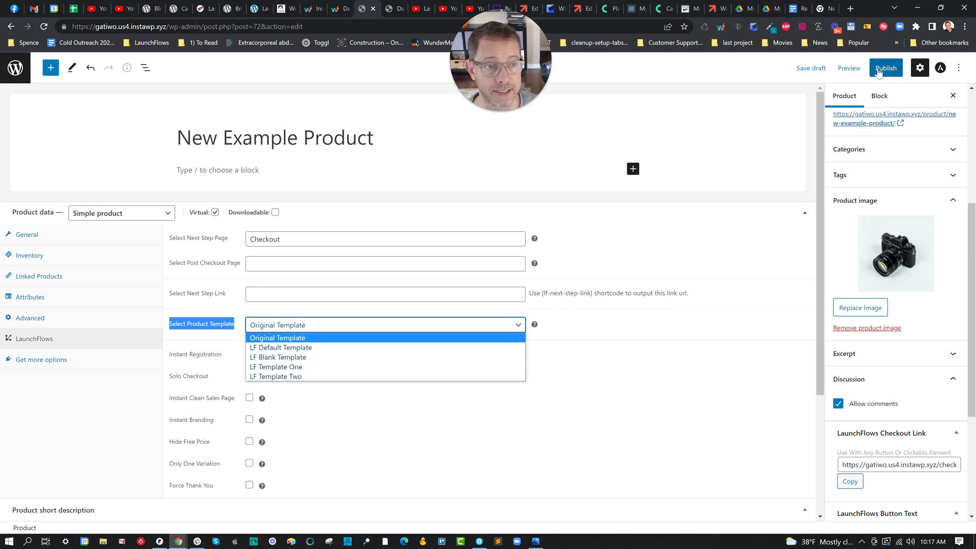
click(885, 68)
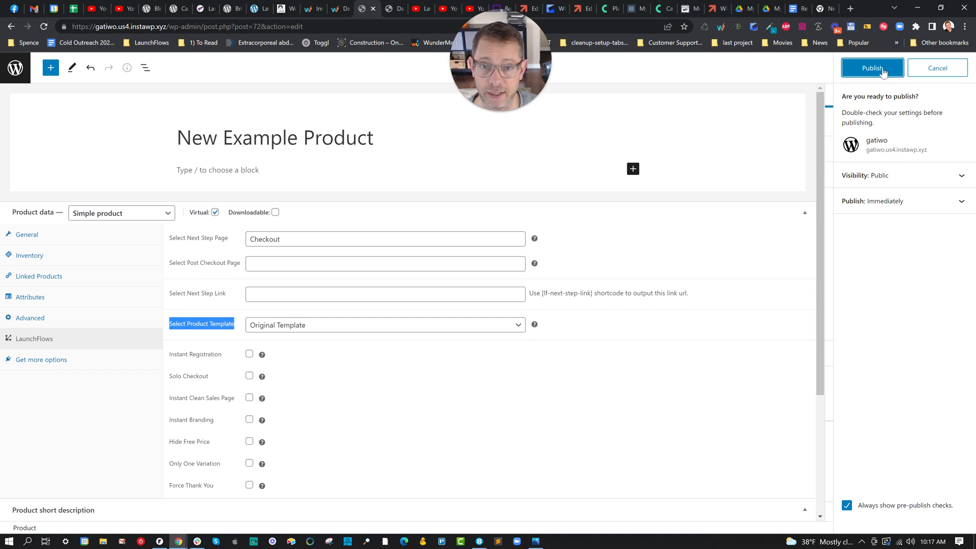
click(872, 67)
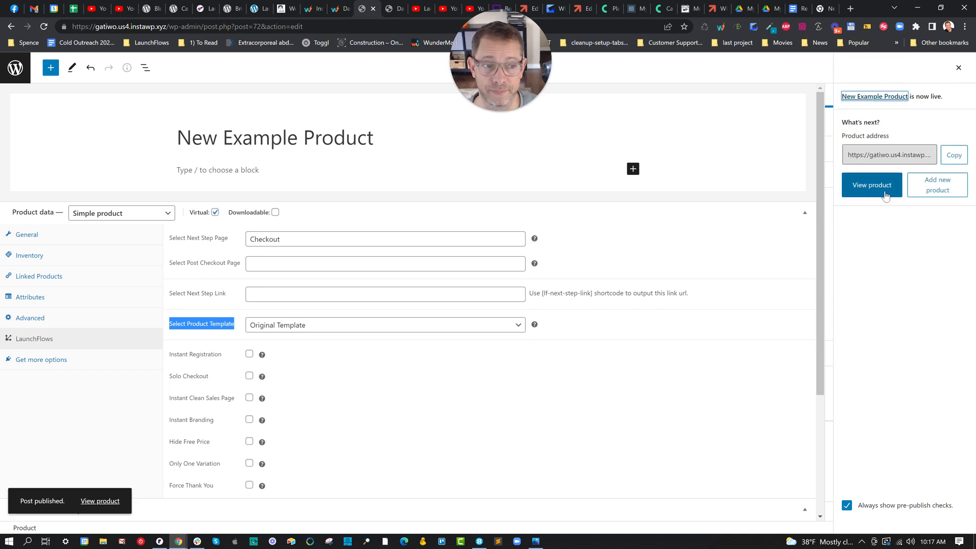
click(871, 185)
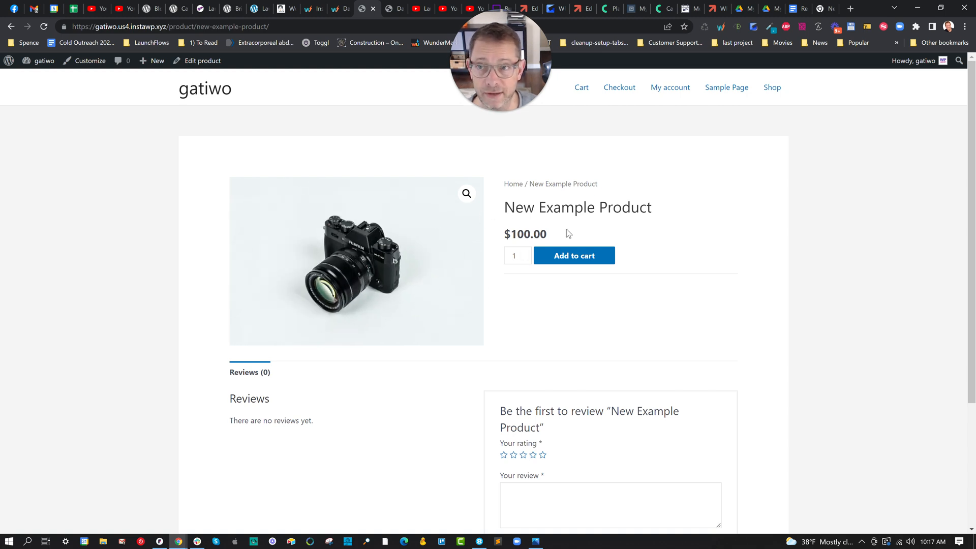
mouse_move(594, 227)
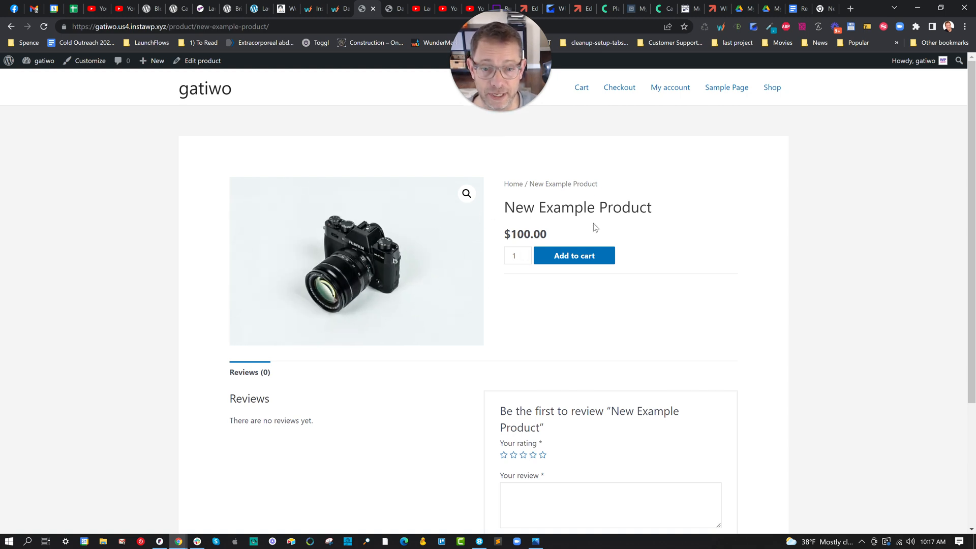
- Scroll through the live product page's standard layout, then return to the editor tab
scroll(down, 3)
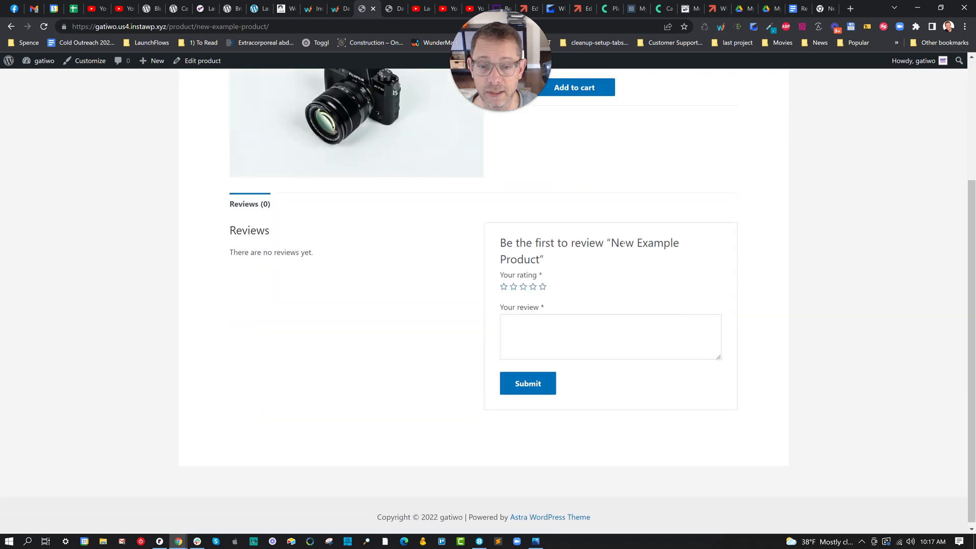
scroll(up, 3)
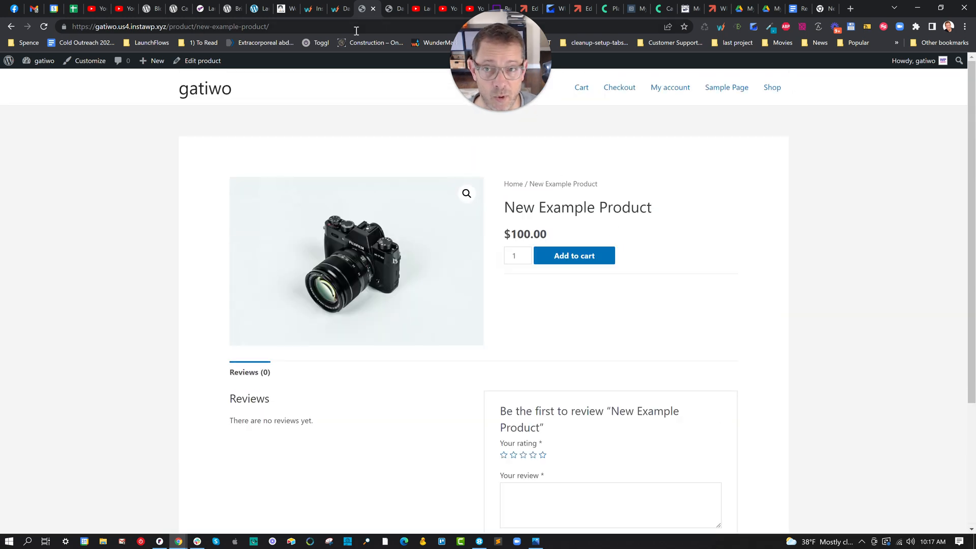
click(202, 61)
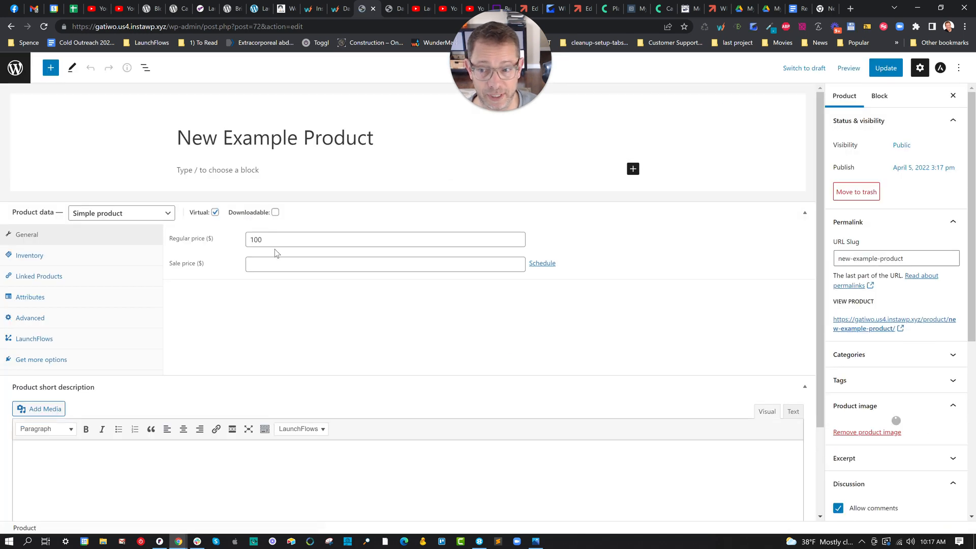
- Choose LF Default Template in the product's LaunchFlows template dropdown
click(34, 338)
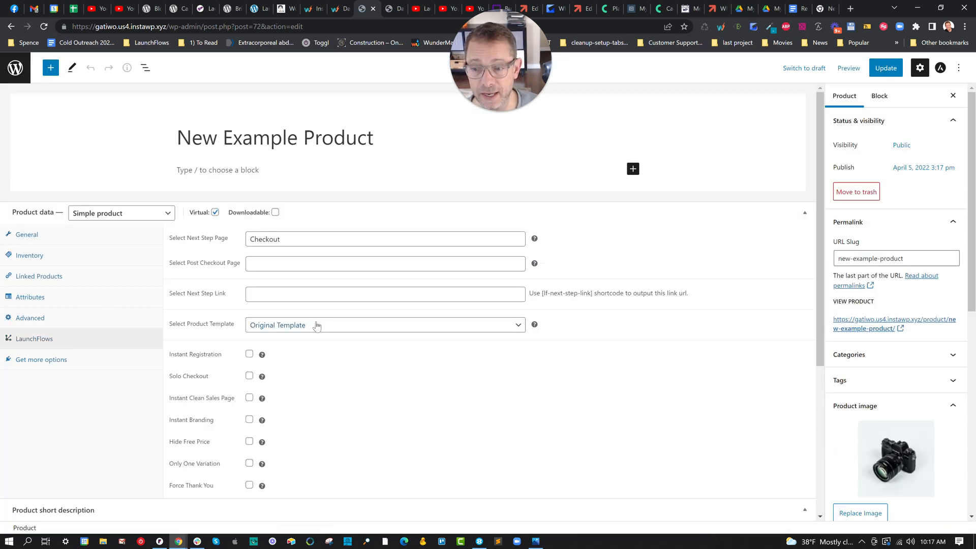
click(385, 325)
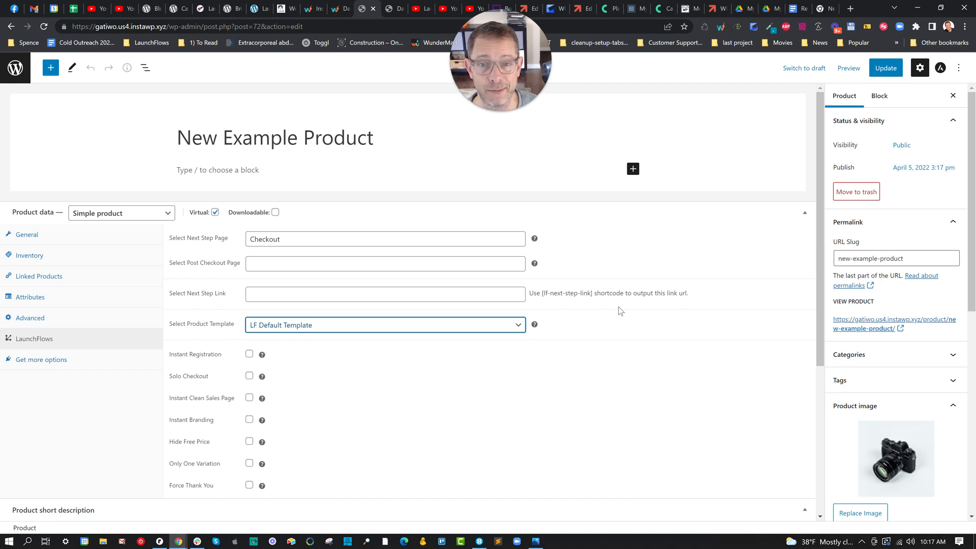
click(885, 67)
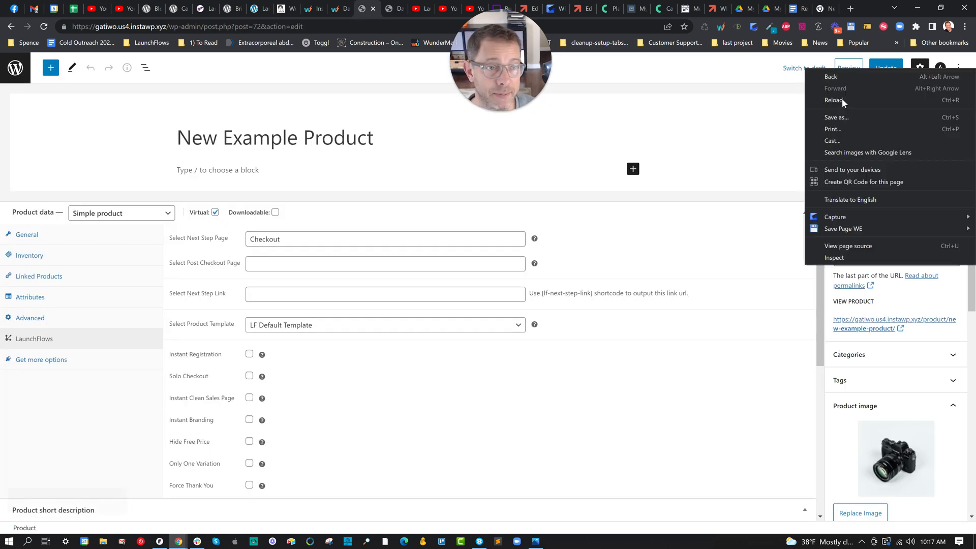
- Preview the product with LF Default Template, then switch back to the editor
click(848, 68)
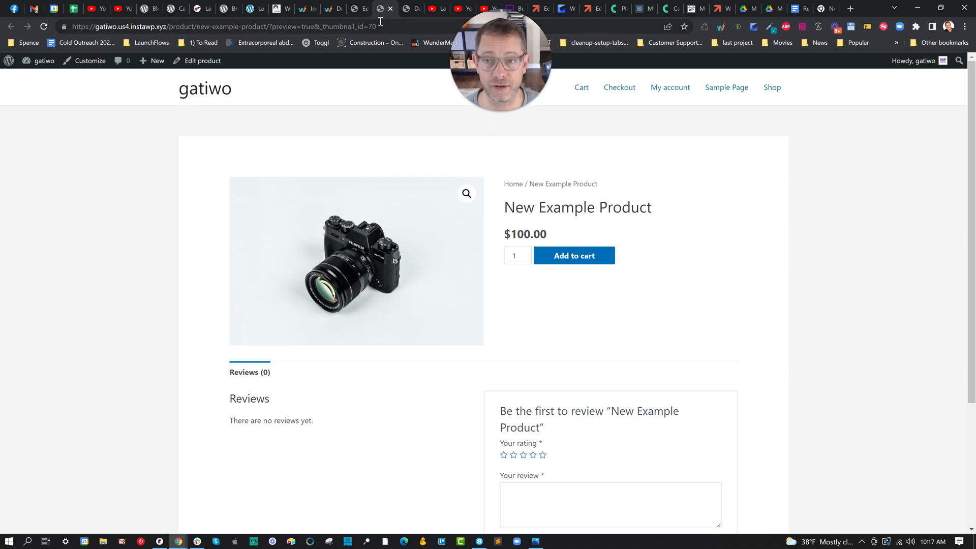
click(202, 60)
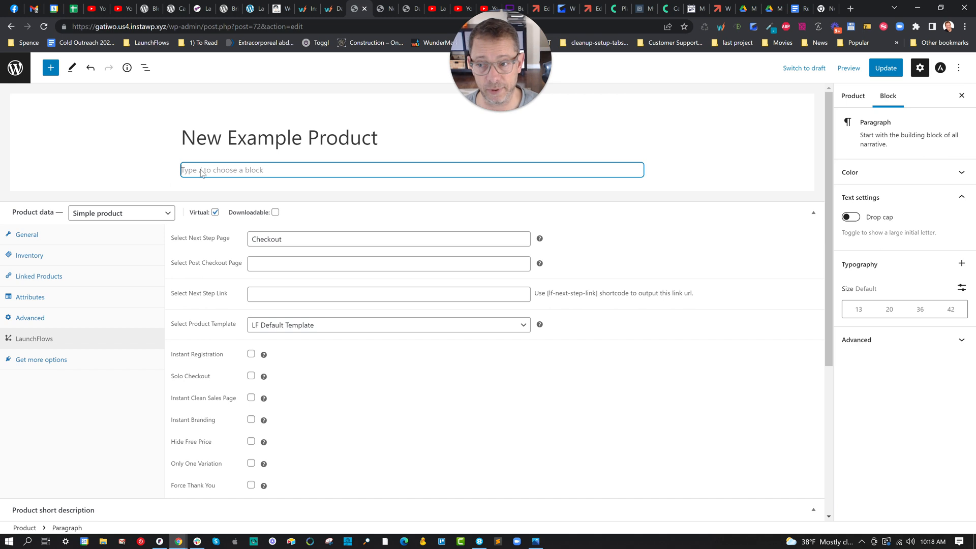
- Insert a LaunchFlows Product Images block and a 50/50 Columns block
text(/produ)
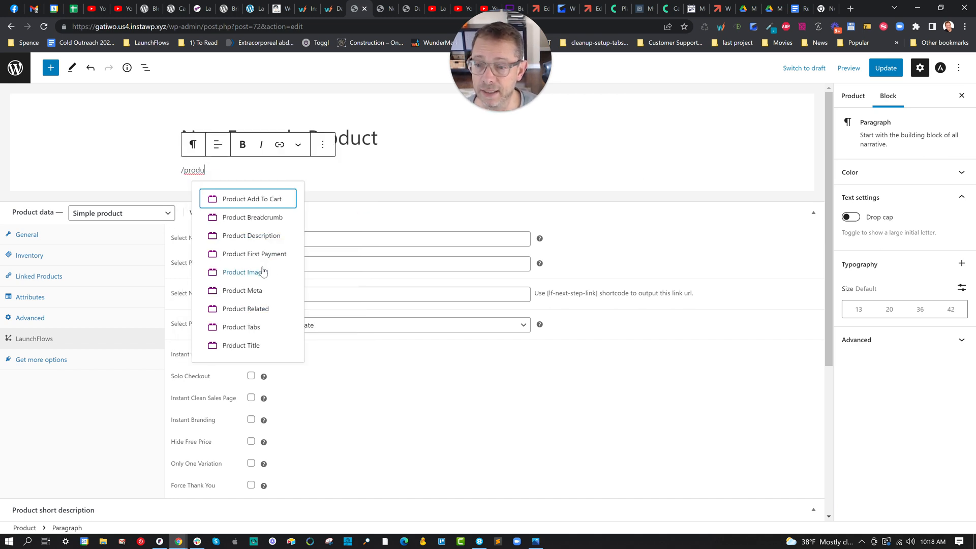
click(244, 272)
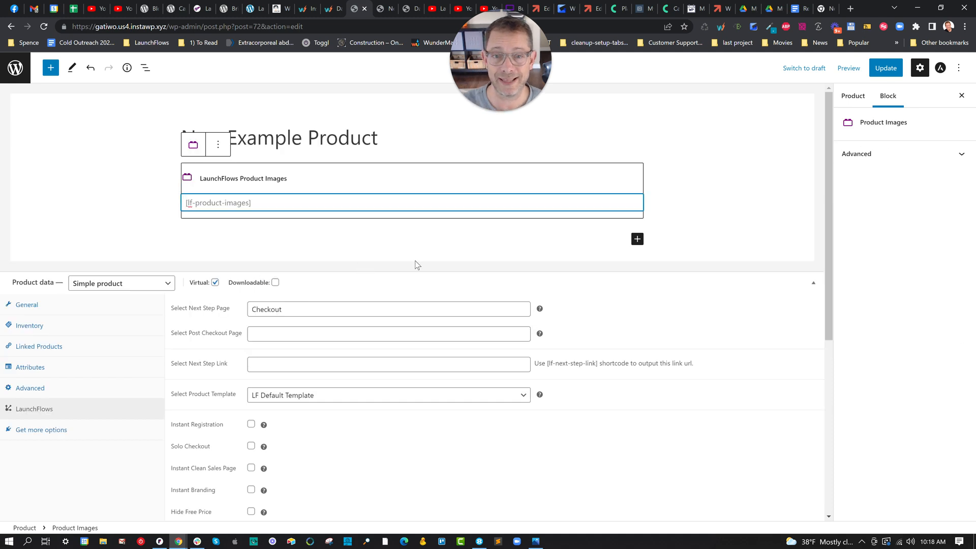
mouse_move(542, 224)
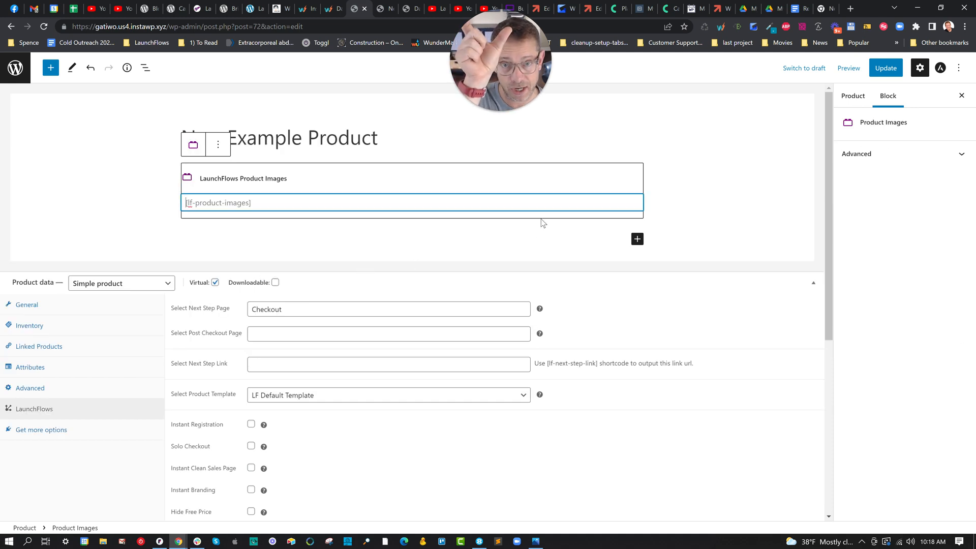
mouse_move(635, 236)
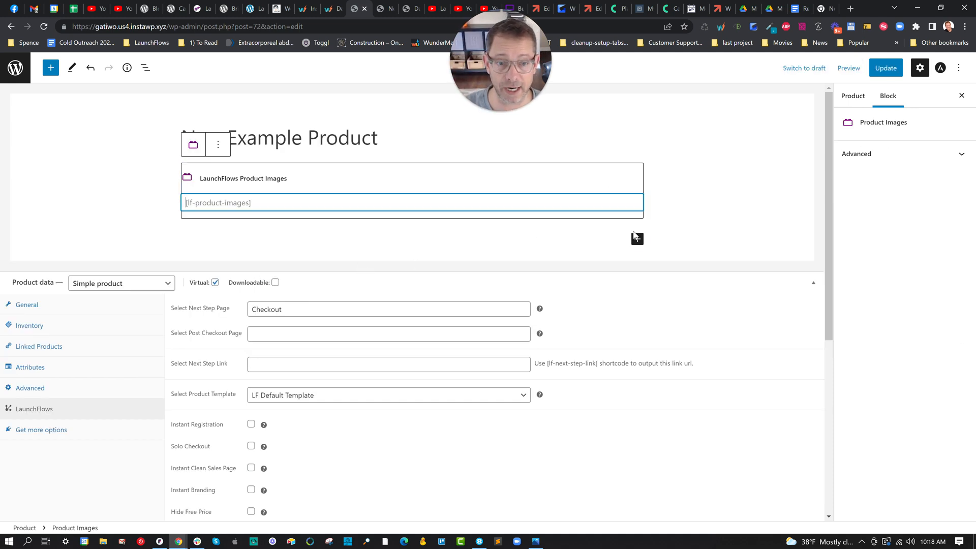
click(636, 239)
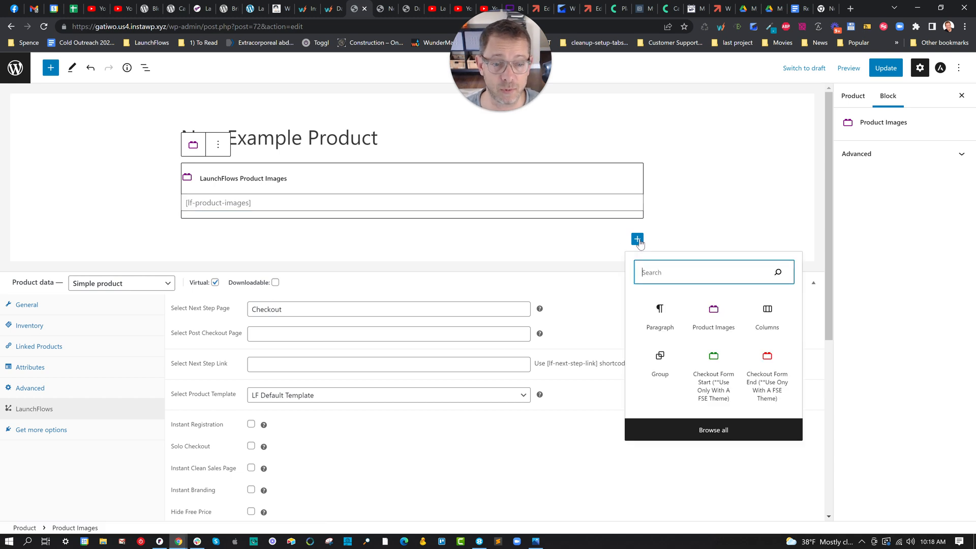
text(co)
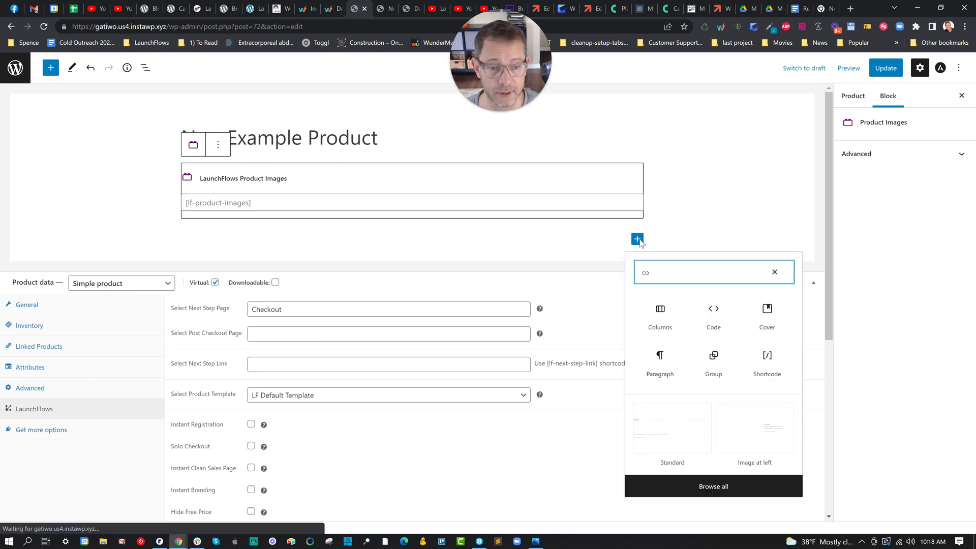
click(660, 309)
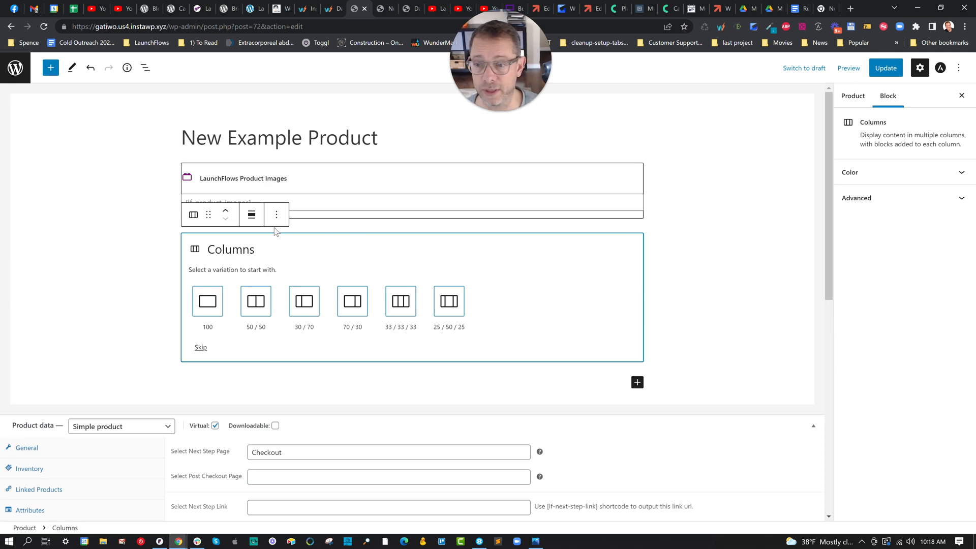
click(255, 301)
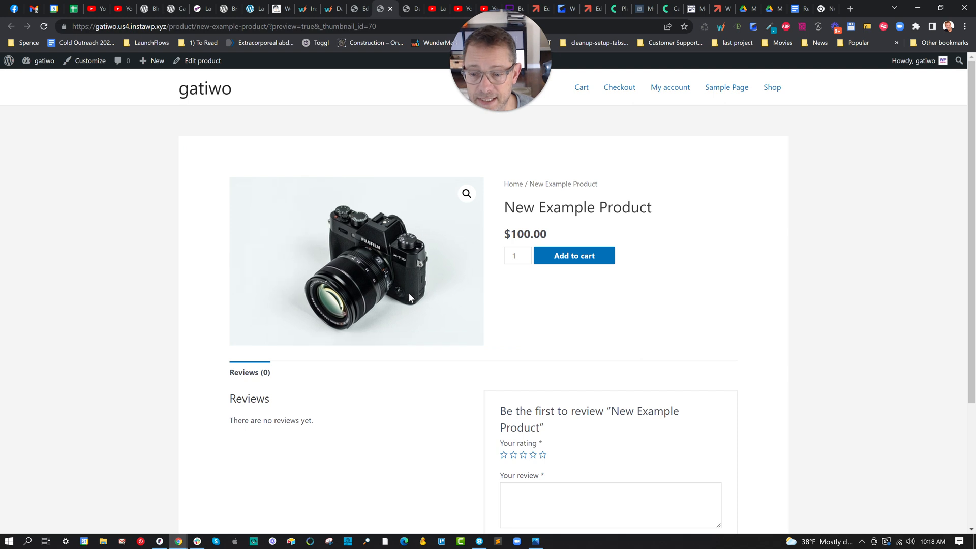
- Scroll the refreshed preview down to the second camera image below the reviews
scroll(down, 3)
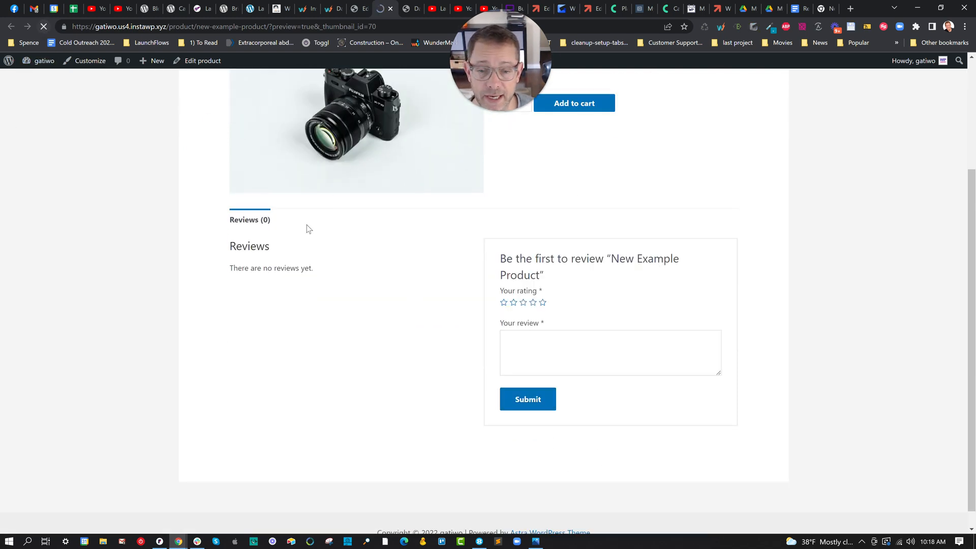
scroll(down, 3)
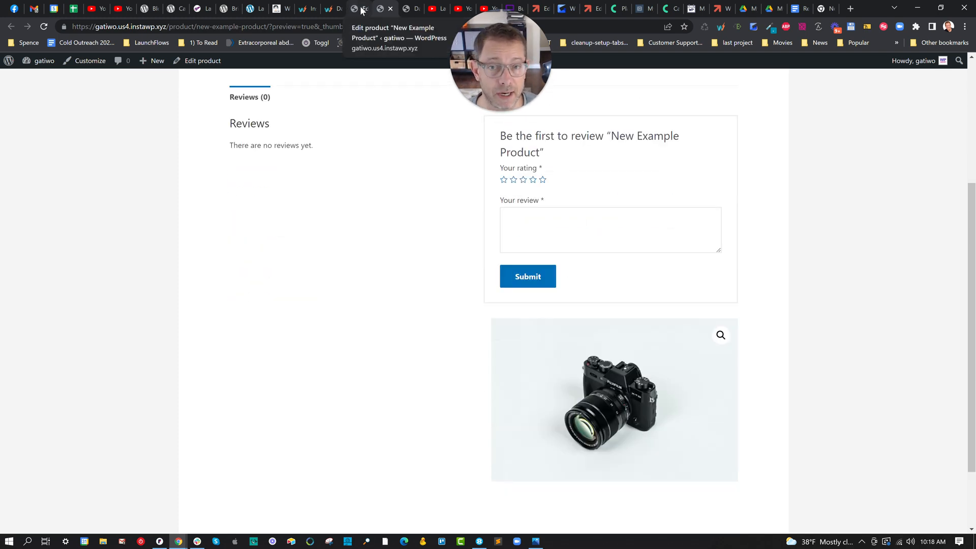
- Insert the LaunchFlows 'Two Column Product Layout' pattern from Patterns and preview the product
click(358, 8)
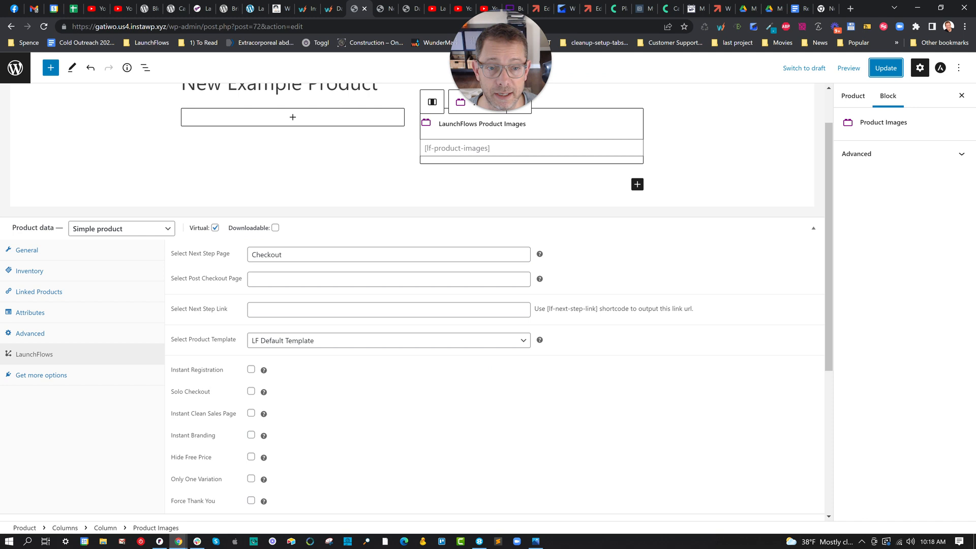
mouse_move(637, 184)
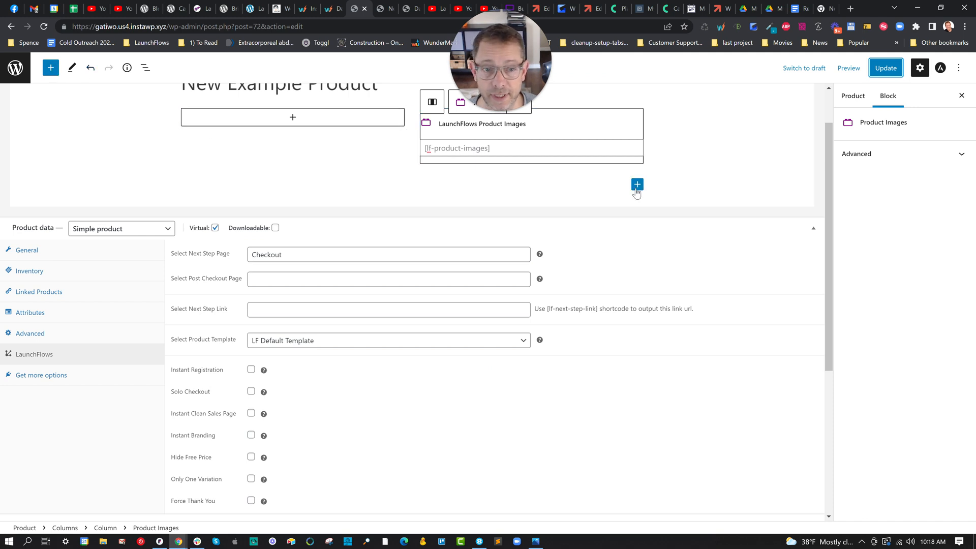
click(50, 67)
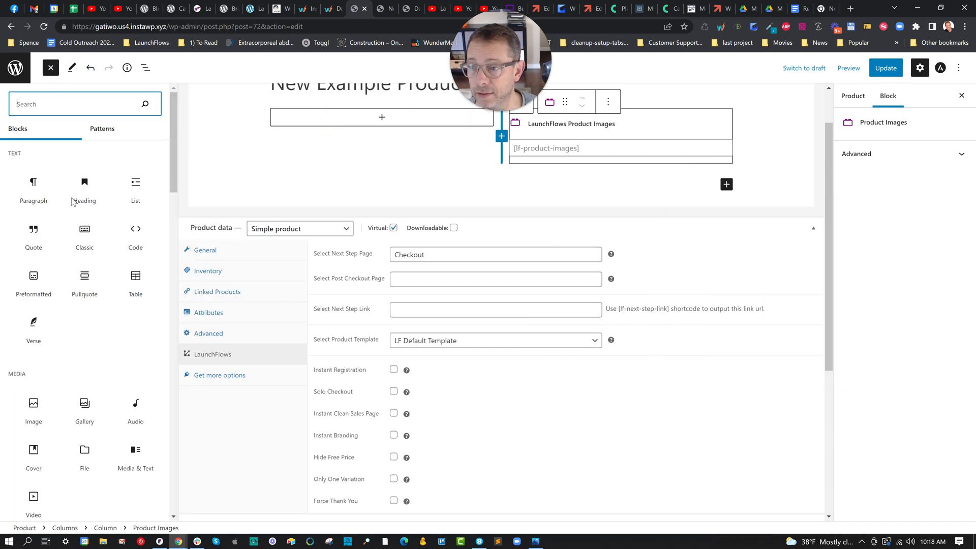
click(102, 129)
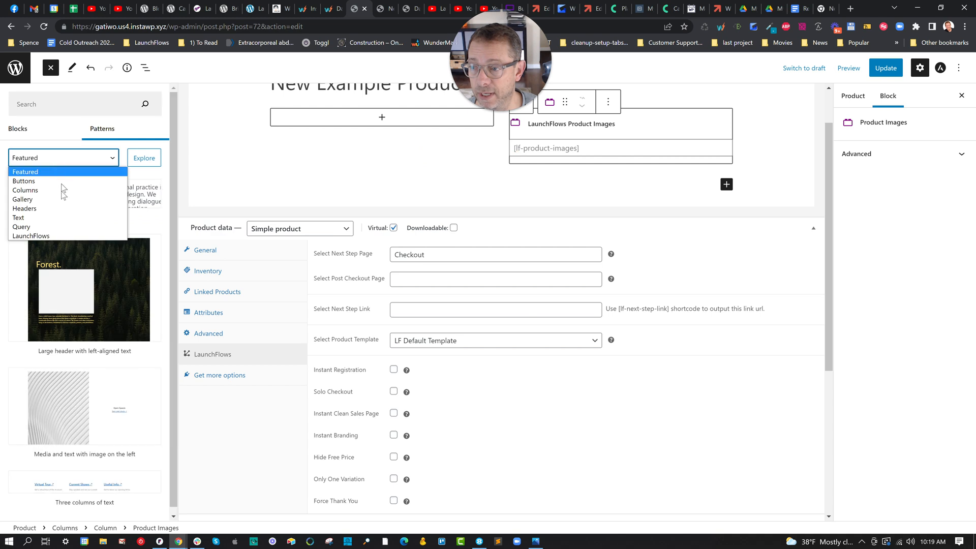
click(31, 235)
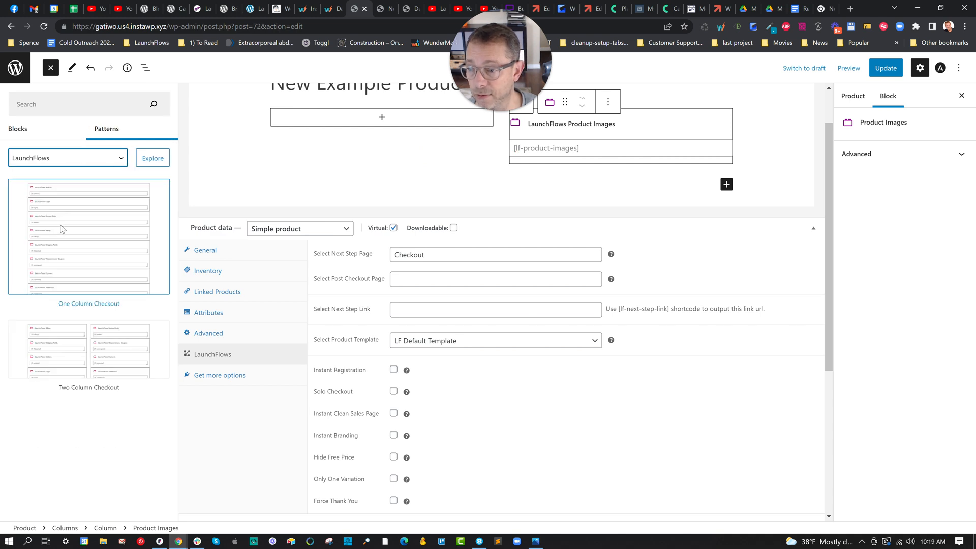
scroll(down, 3)
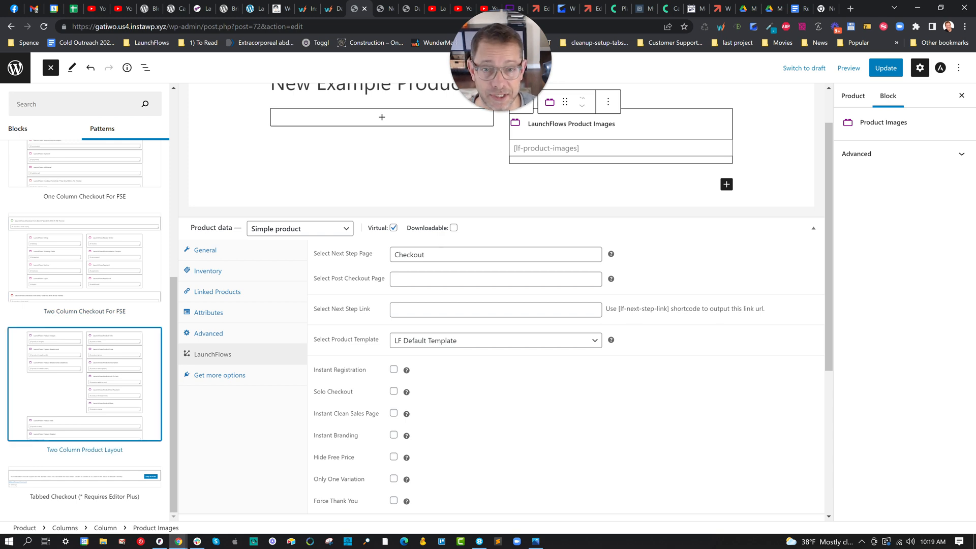
click(83, 385)
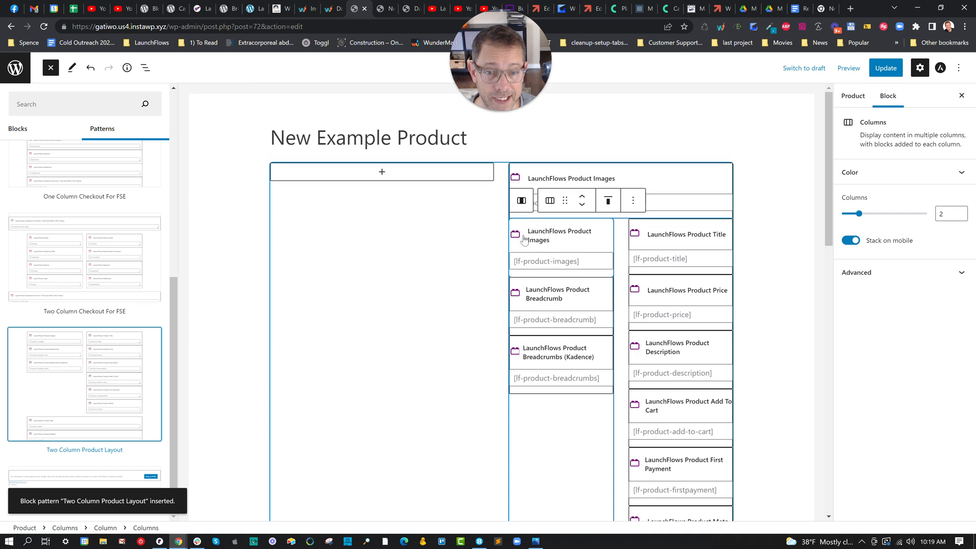
mouse_move(485, 201)
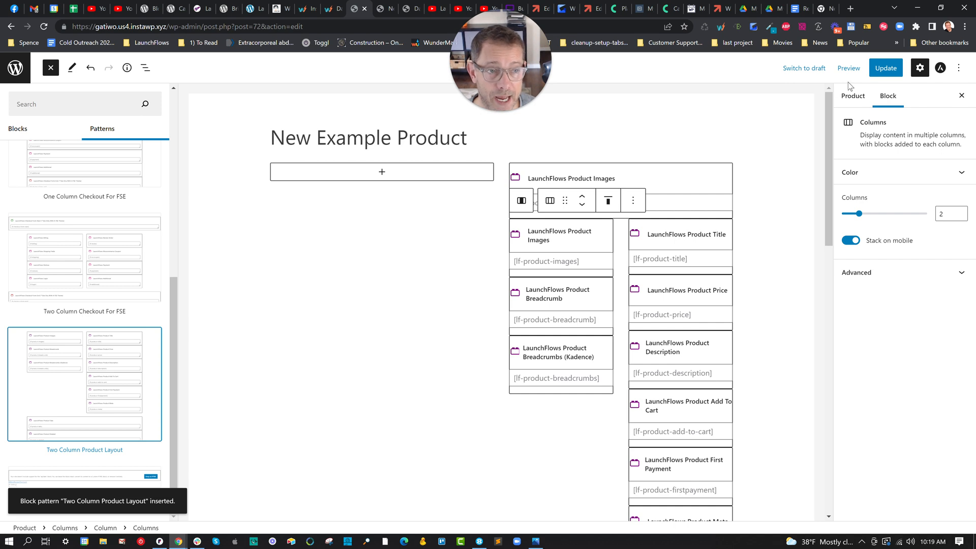
click(884, 67)
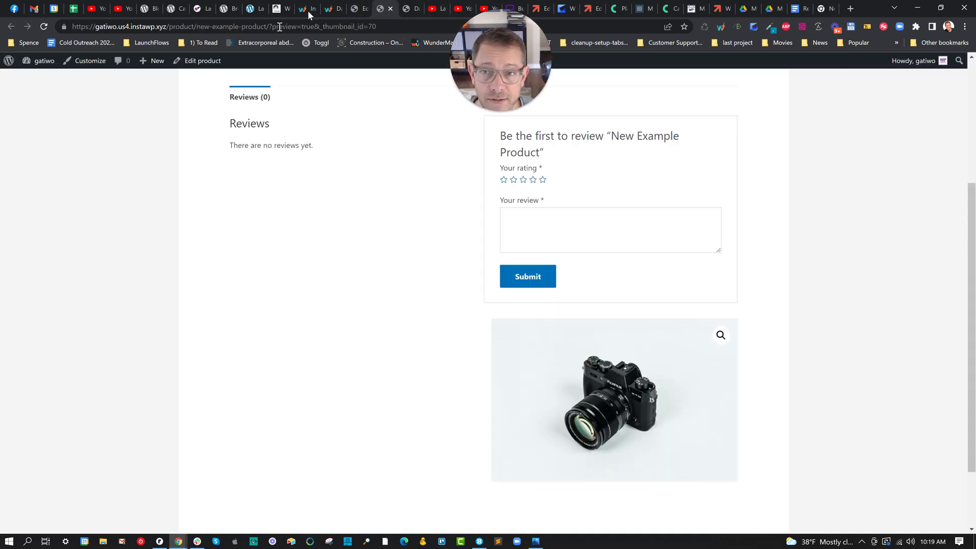
- Scroll up the preview to inspect the title, $100.00 price and Add to cart
scroll(up, 3)
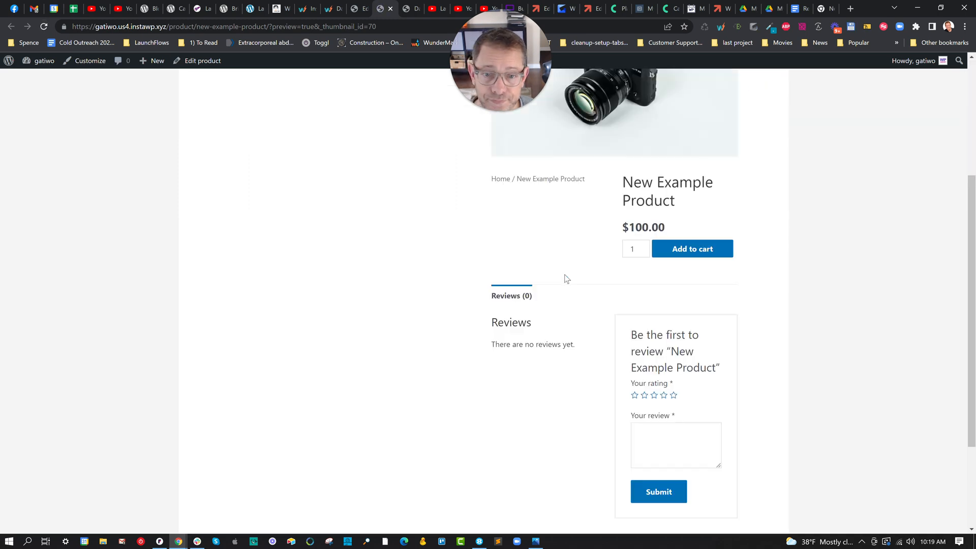
mouse_move(539, 127)
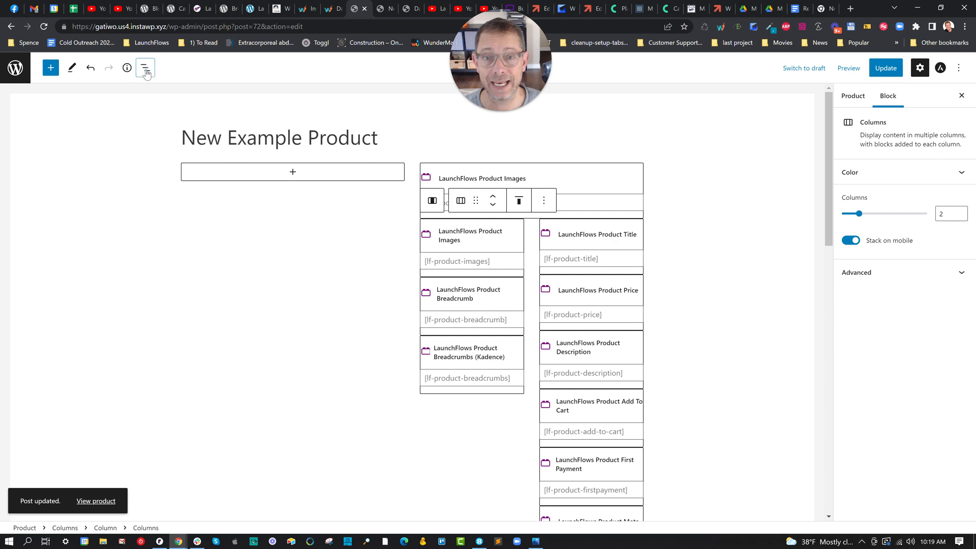
- Remove the nested Columns block of product blocks through List View
click(145, 67)
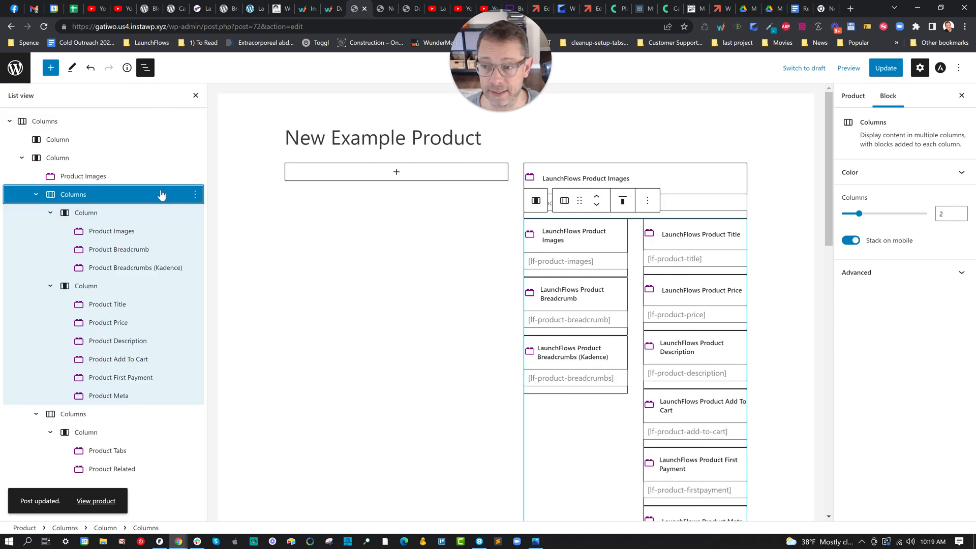
mouse_move(194, 194)
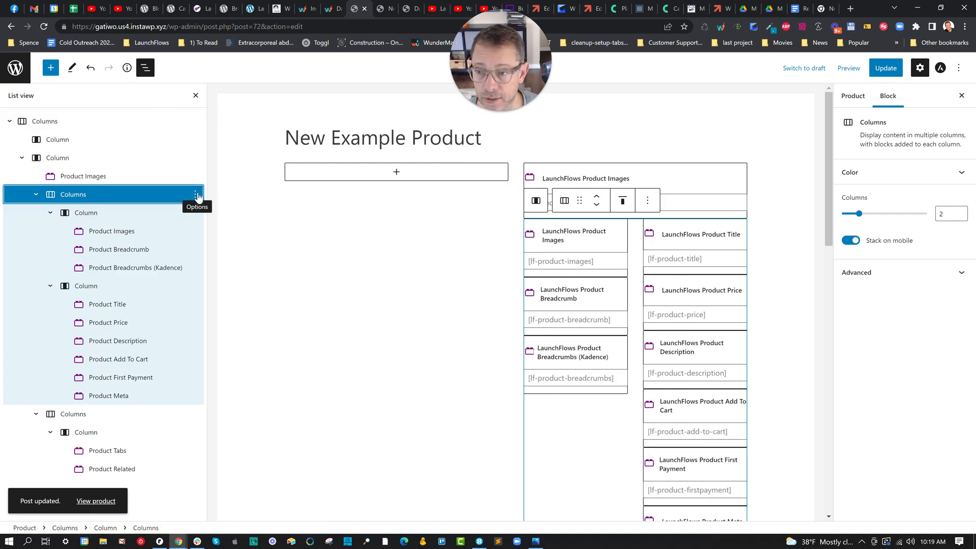
click(195, 194)
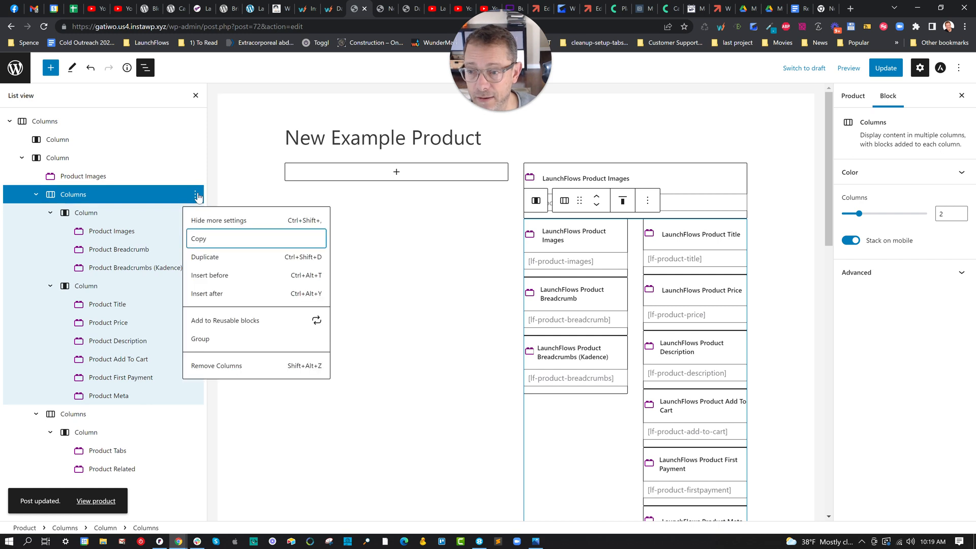
click(216, 366)
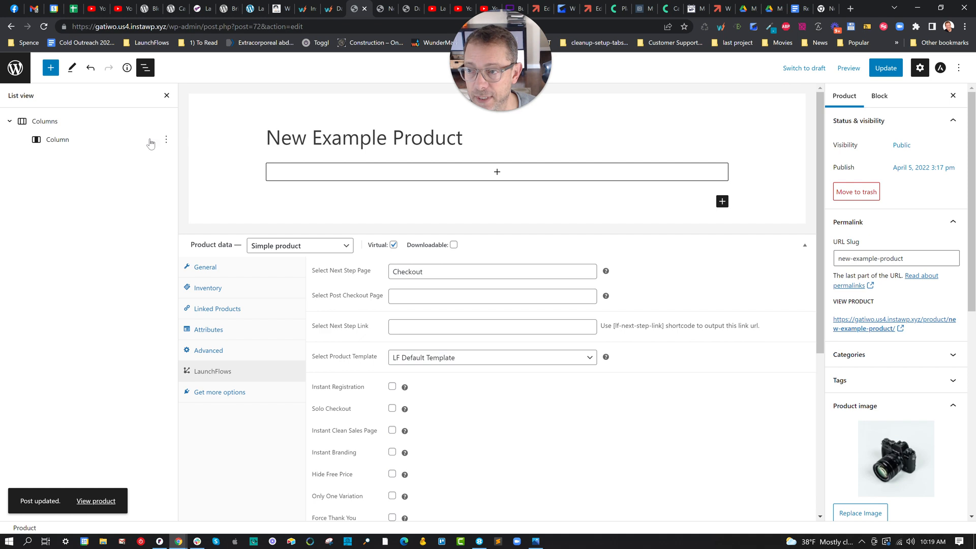
- Set the product template to LF Blank Template, save, and preview the blank page
click(165, 122)
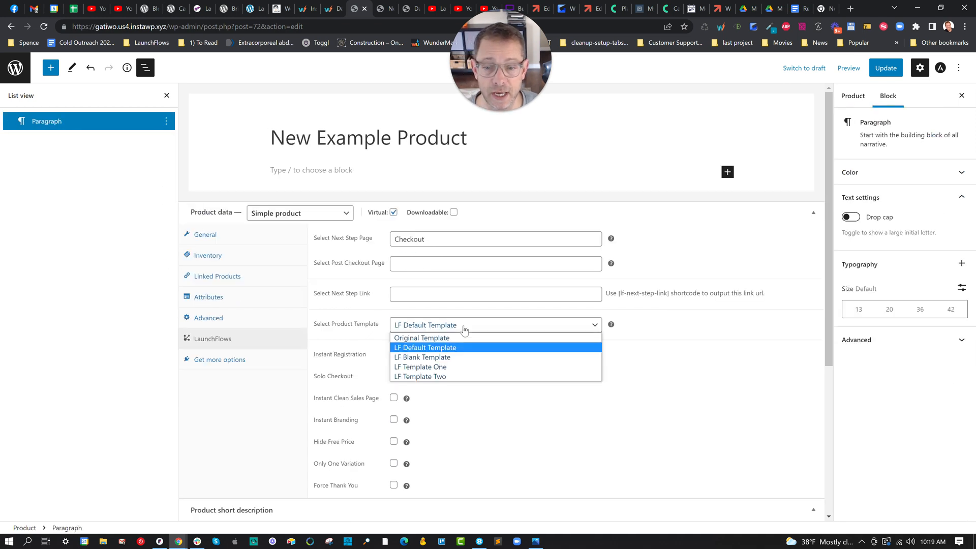
click(422, 357)
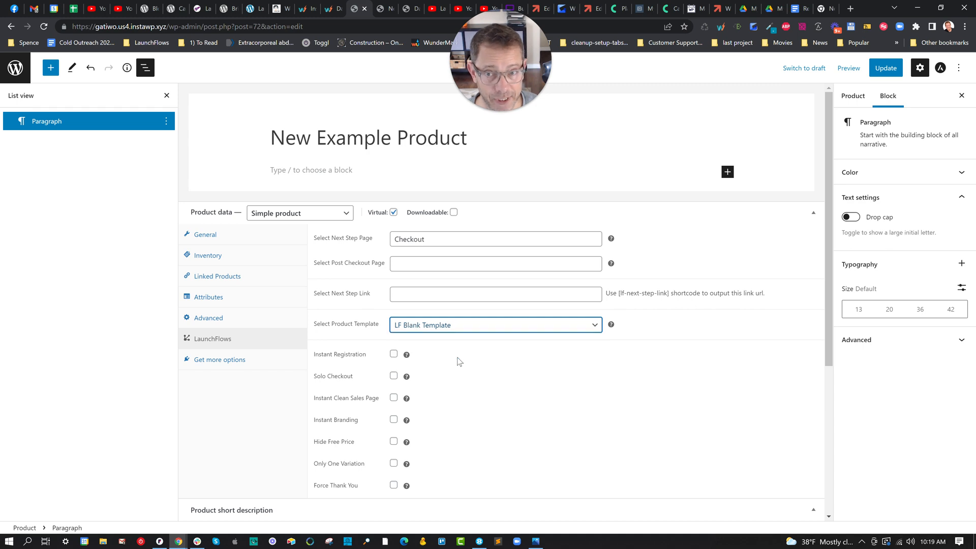
mouse_move(652, 313)
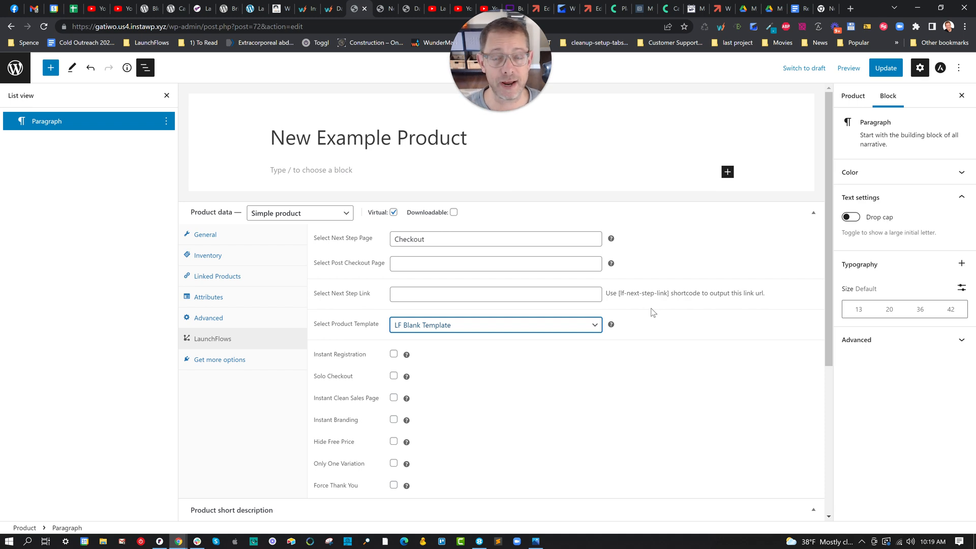
mouse_move(804, 166)
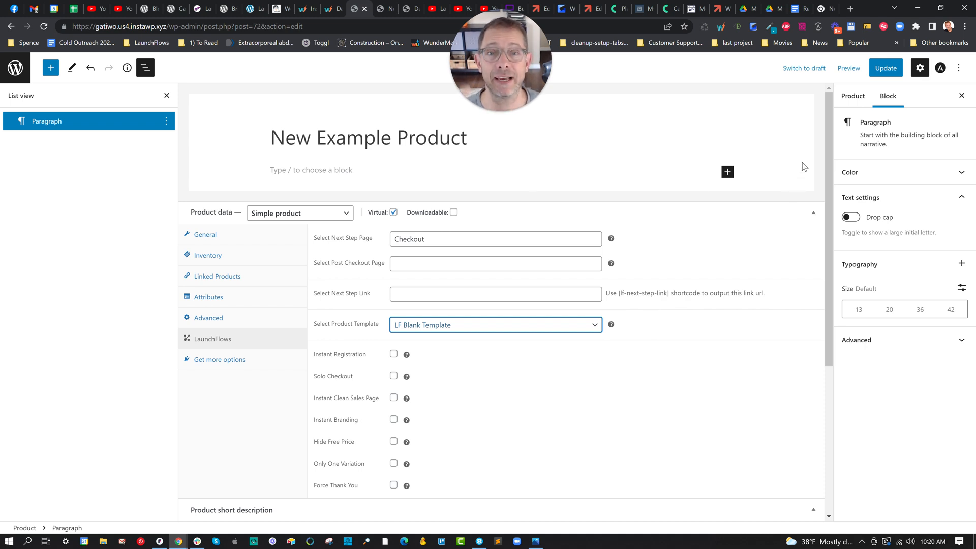
click(885, 68)
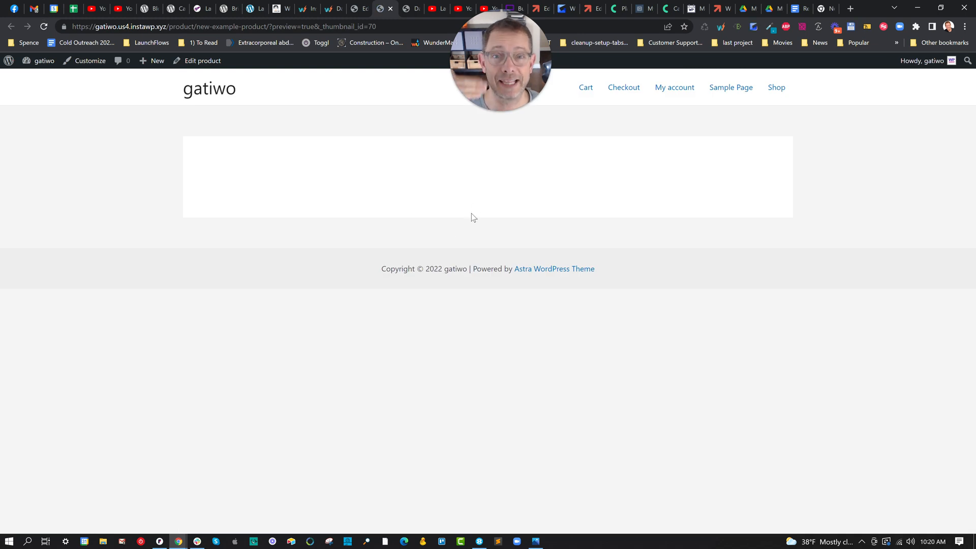
click(202, 61)
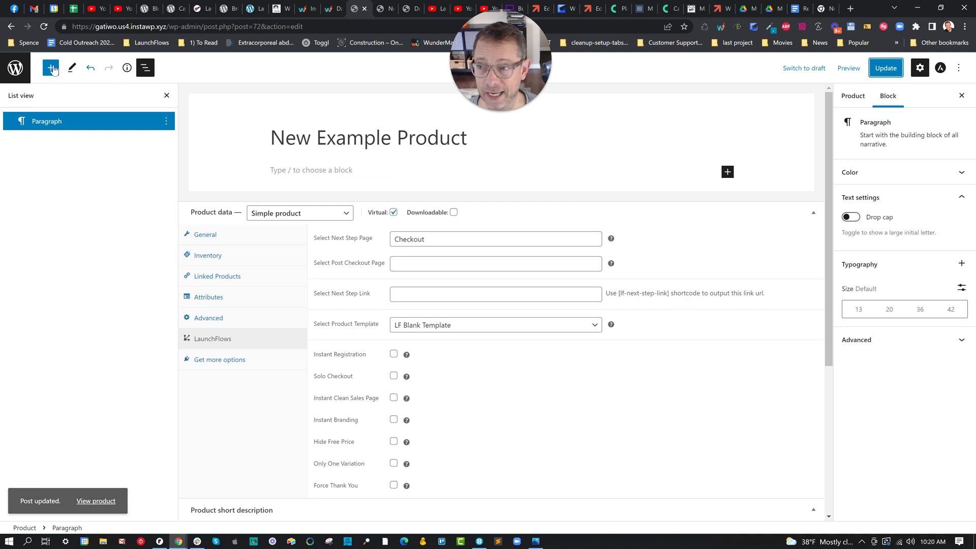
- Insert the LaunchFlows 'Two Column Product Layout' pattern into the empty content again
click(51, 67)
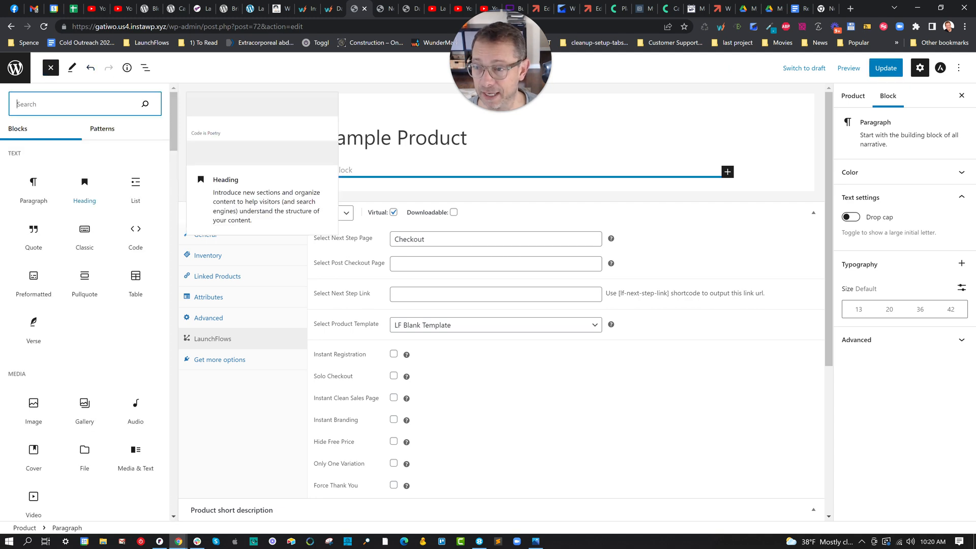
click(102, 128)
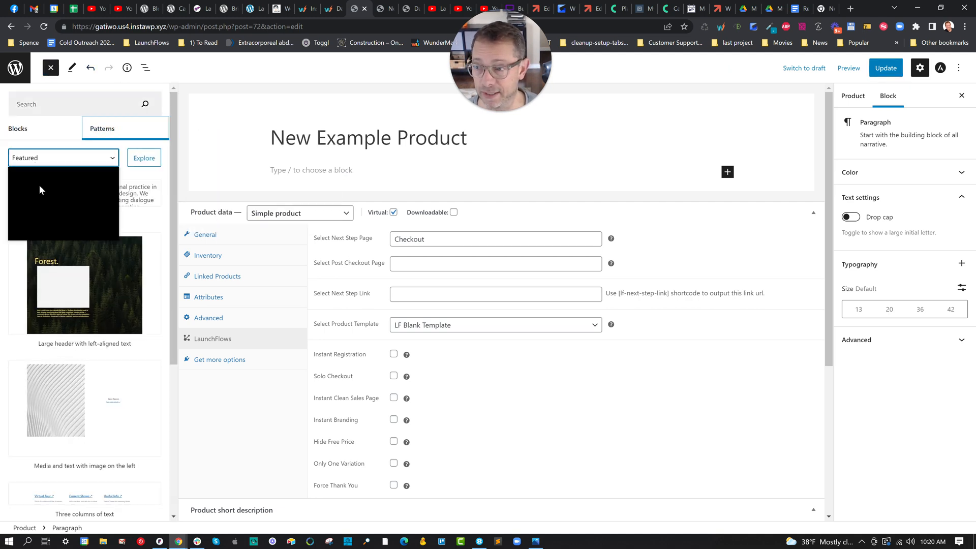
click(62, 158)
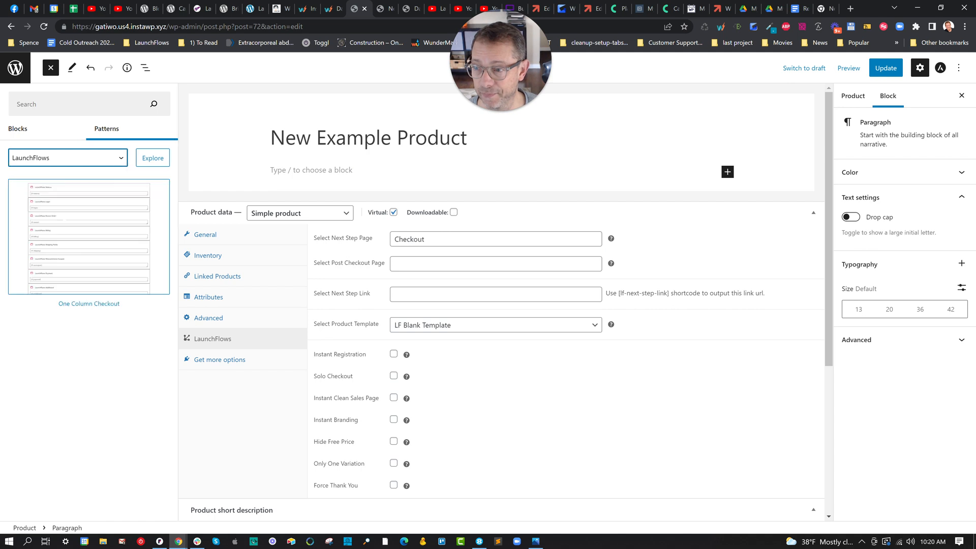
scroll(down, 3)
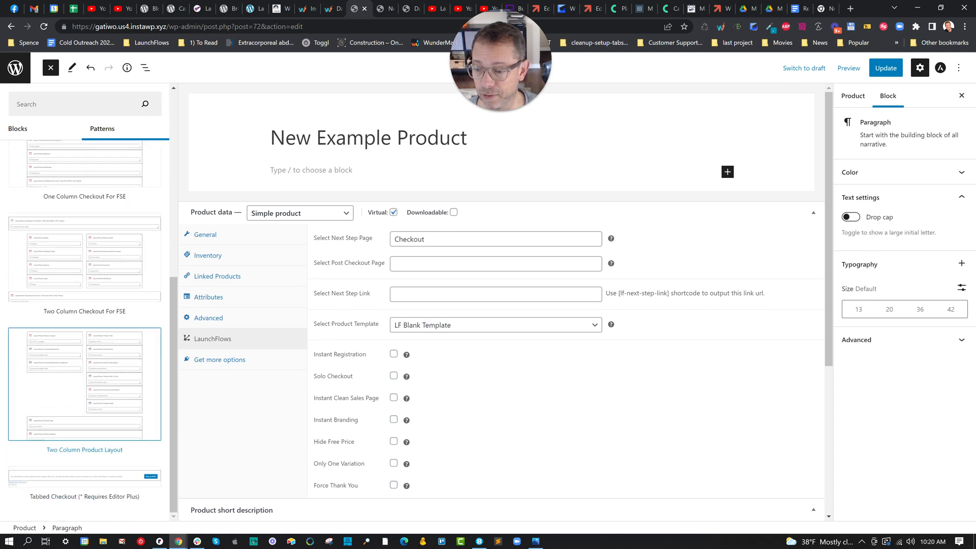
click(84, 383)
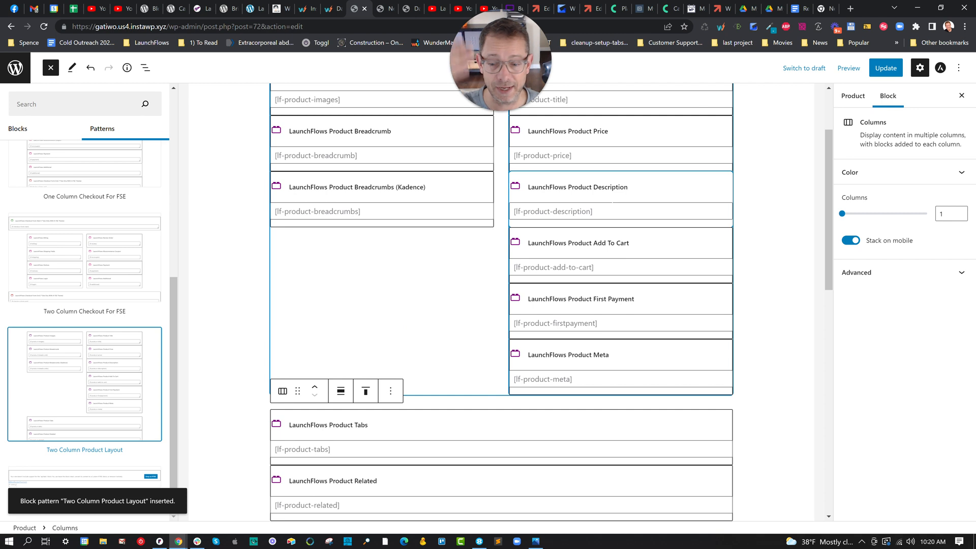
- Place Product Title below Add To Cart, update the product and preview it
click(885, 67)
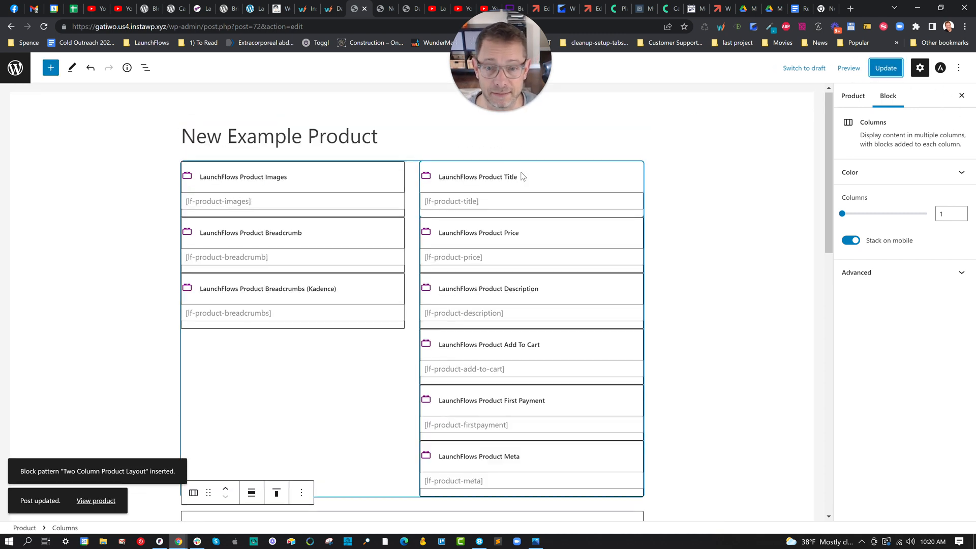
click(477, 177)
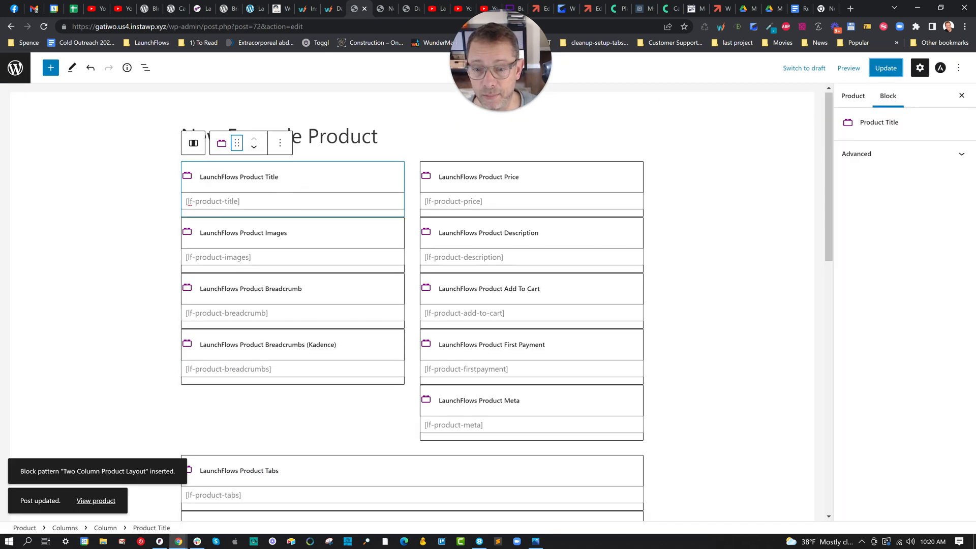
scroll(down, 3)
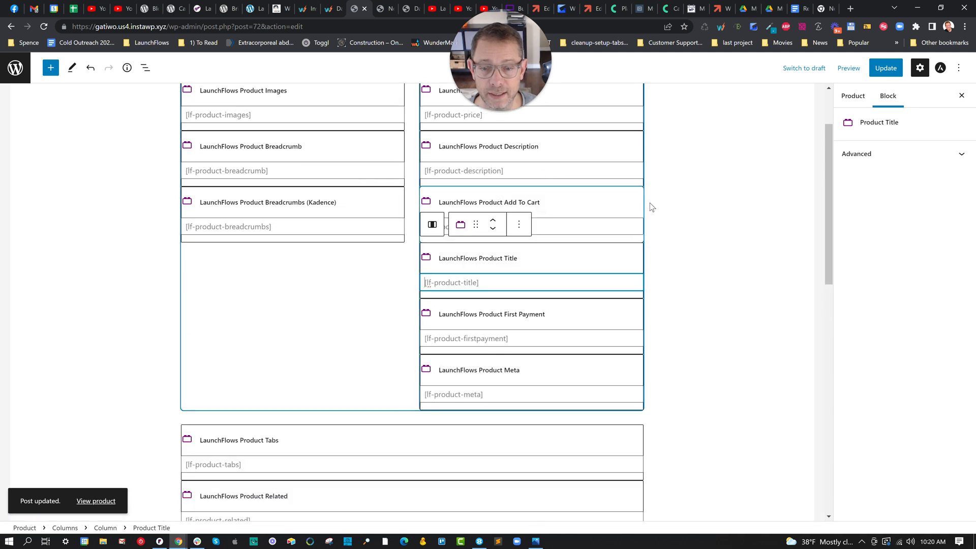
click(884, 67)
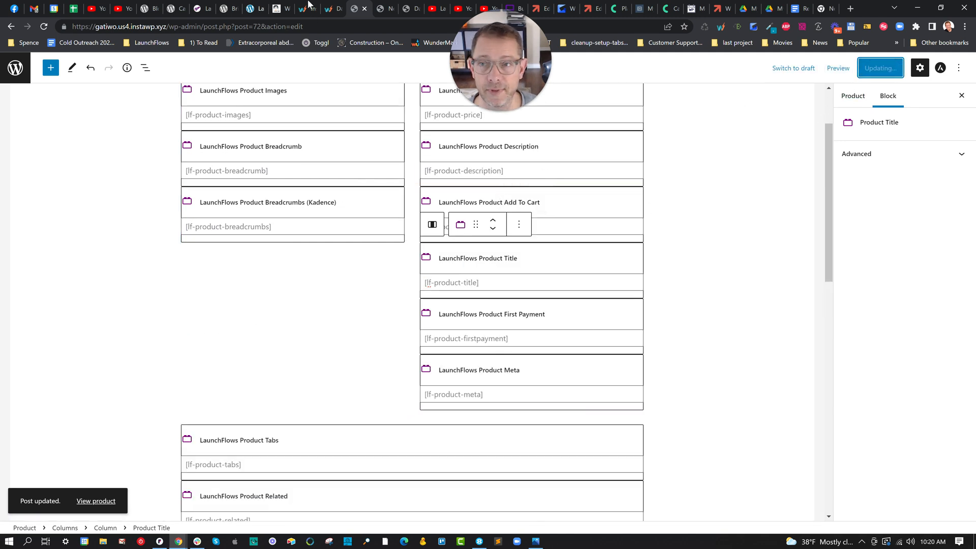
click(95, 500)
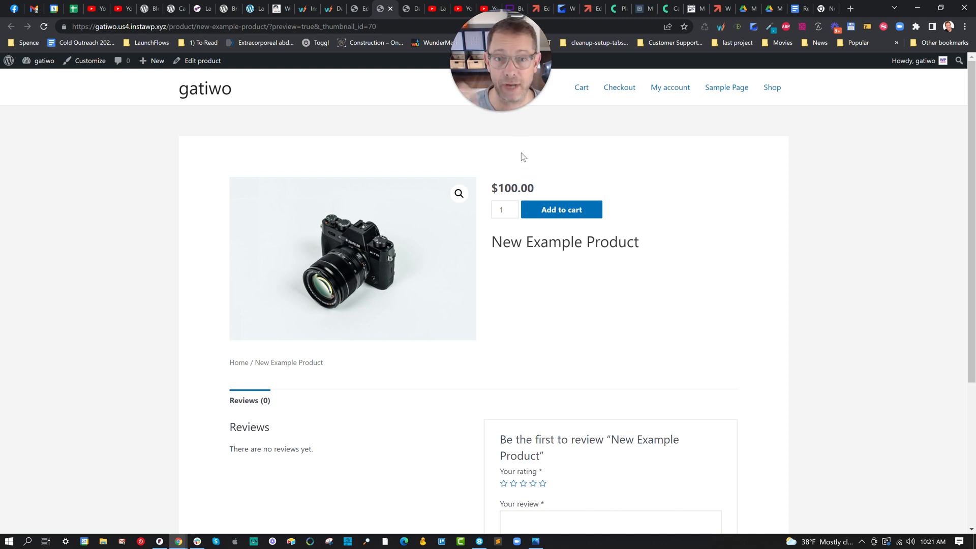
mouse_move(360, 9)
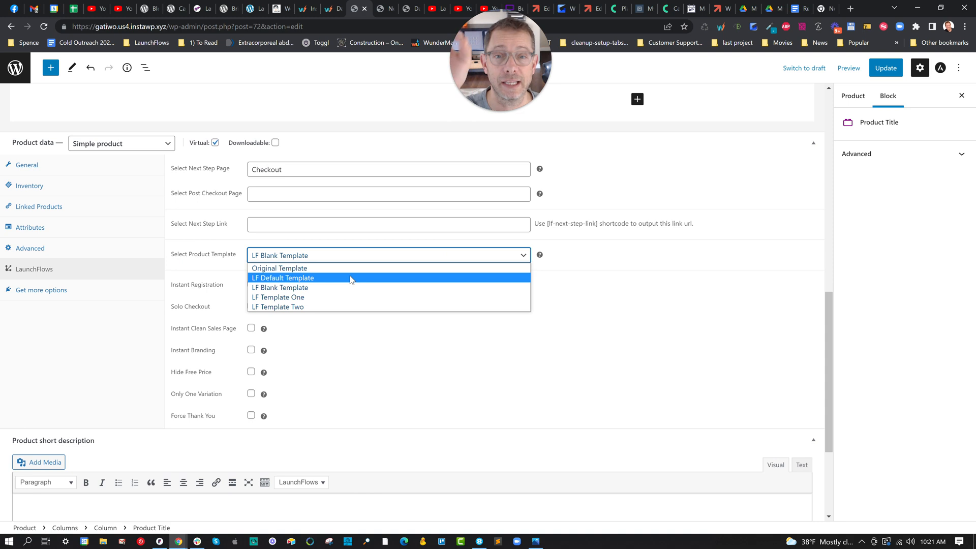
mouse_move(352, 287)
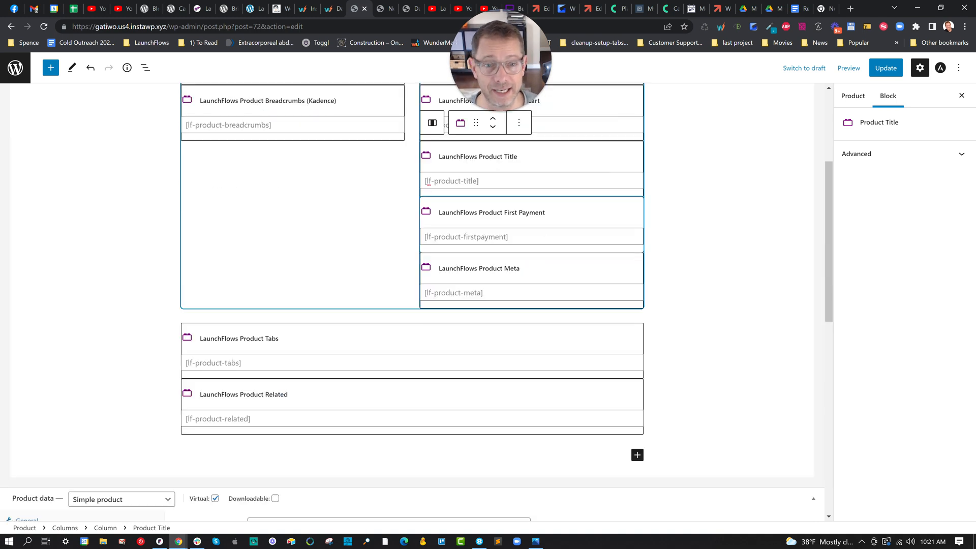
scroll(up, 3)
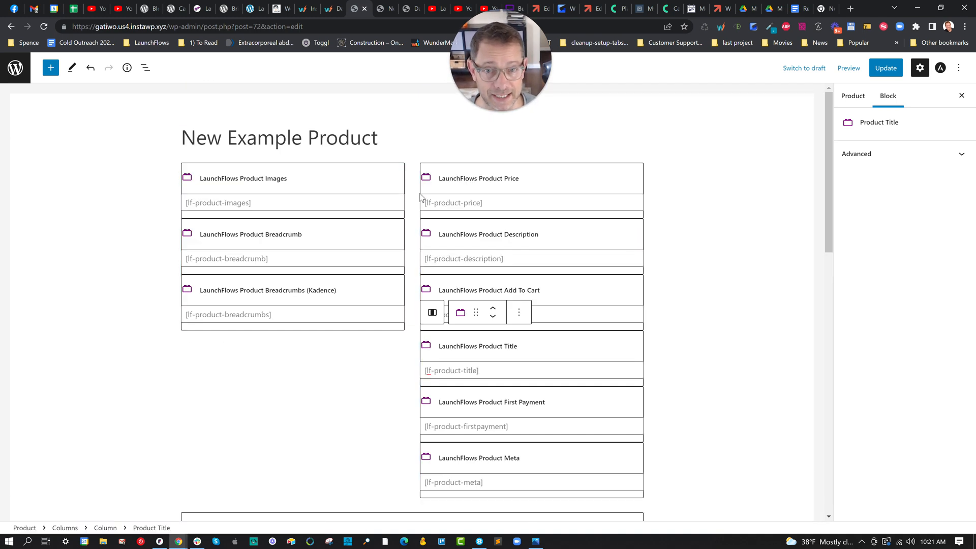
mouse_move(920, 68)
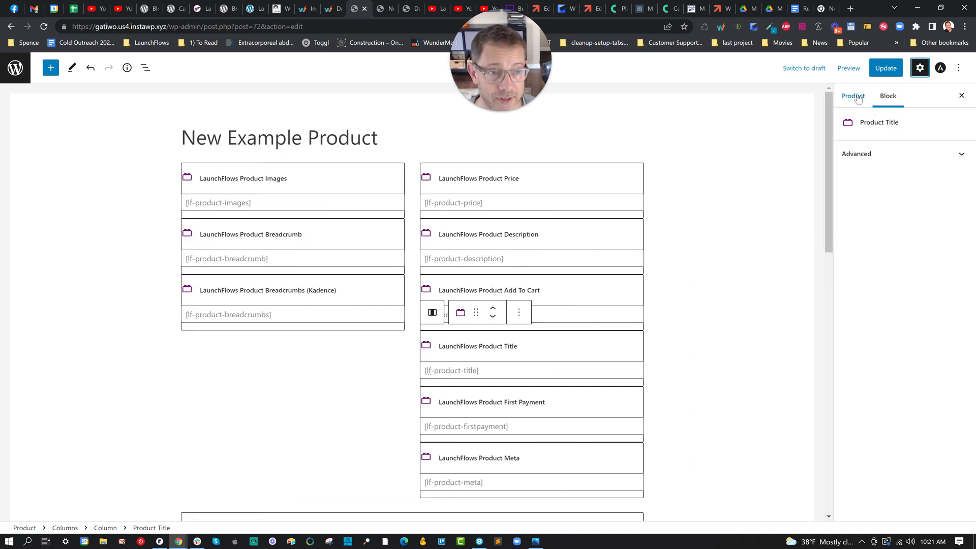
- Copy all the product's block content from the Options menu
click(851, 95)
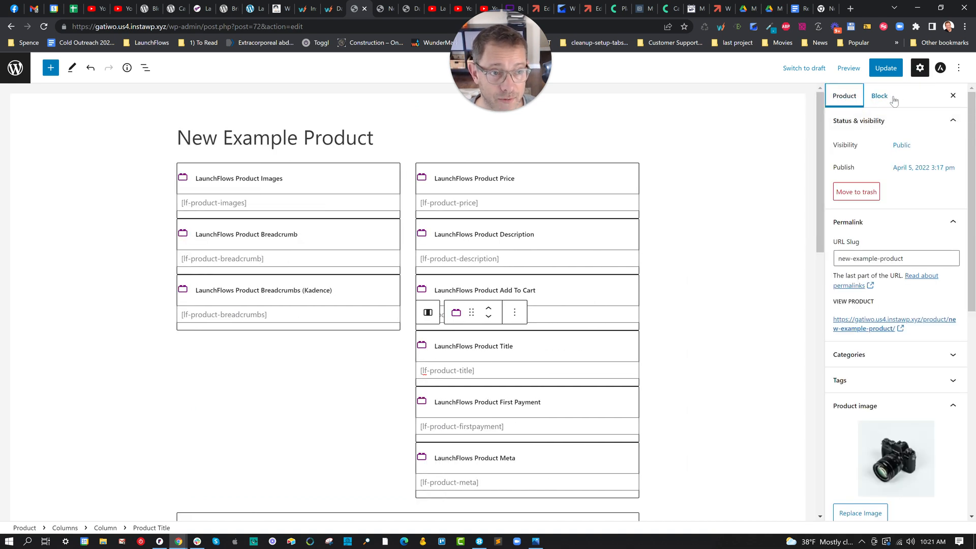
mouse_move(957, 75)
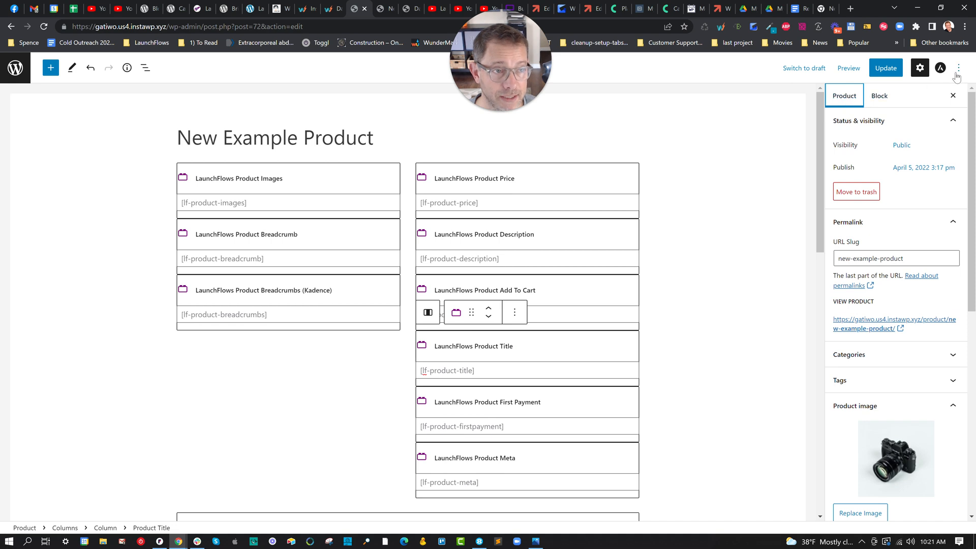
click(958, 67)
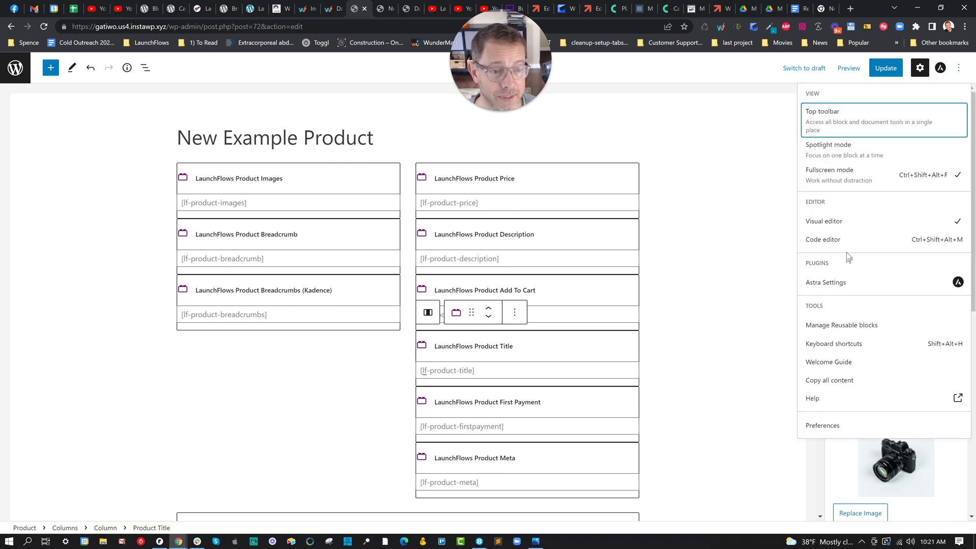
mouse_move(824, 215)
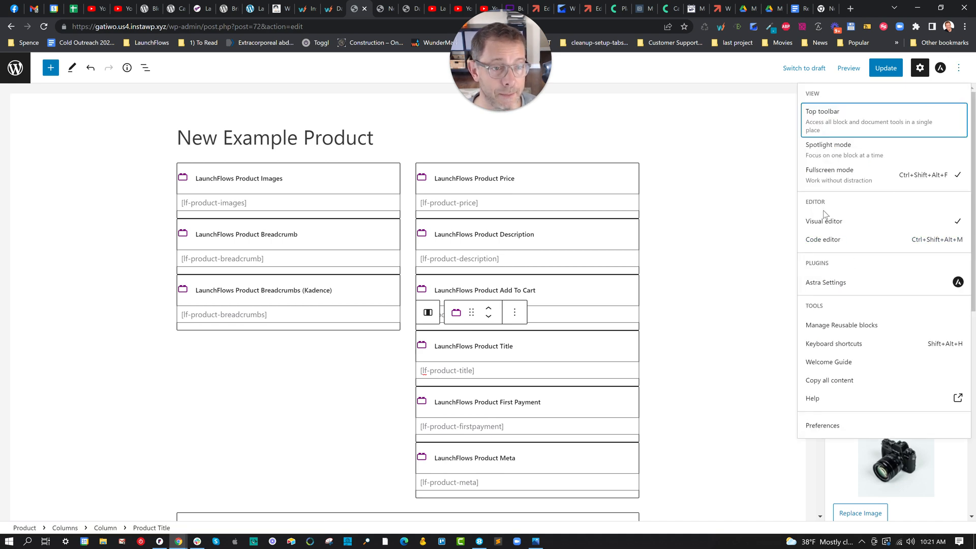
click(829, 380)
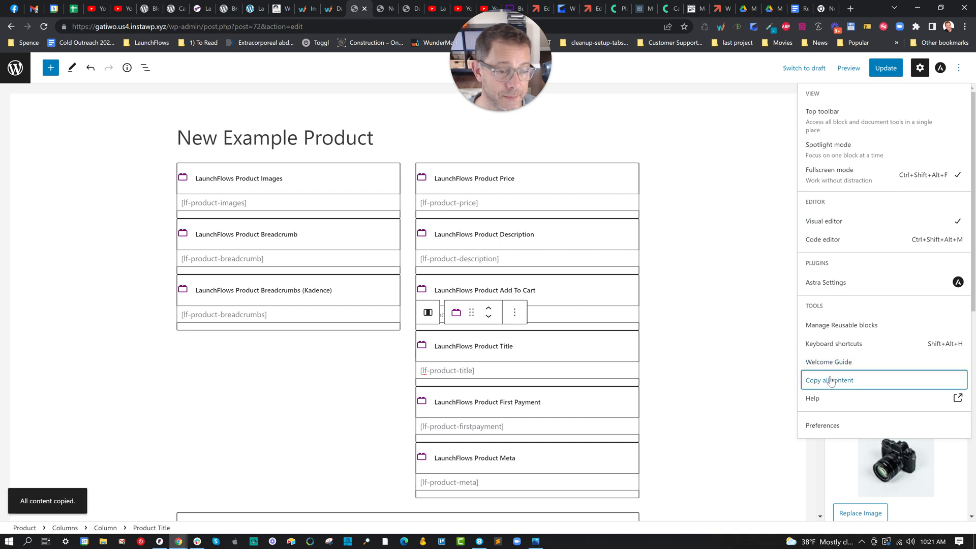
mouse_move(735, 328)
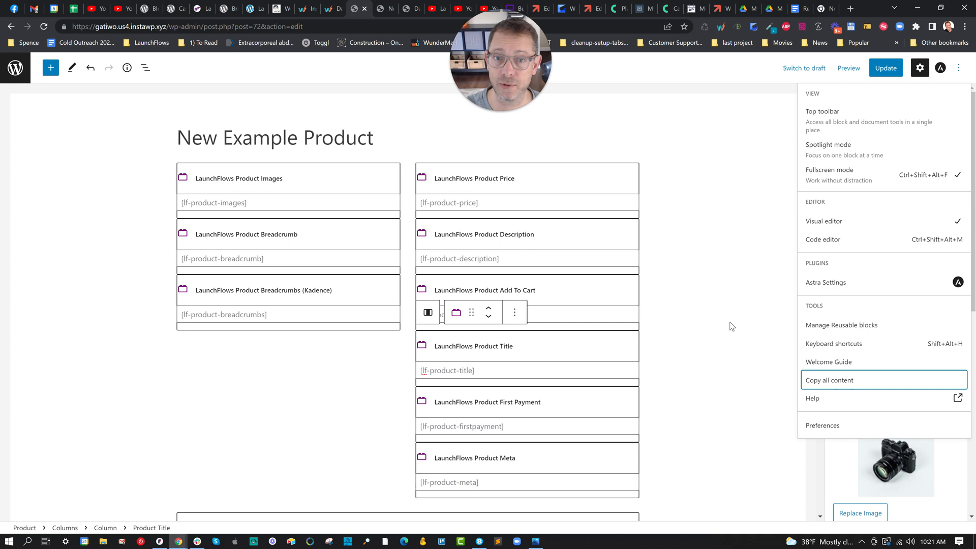
mouse_move(772, 286)
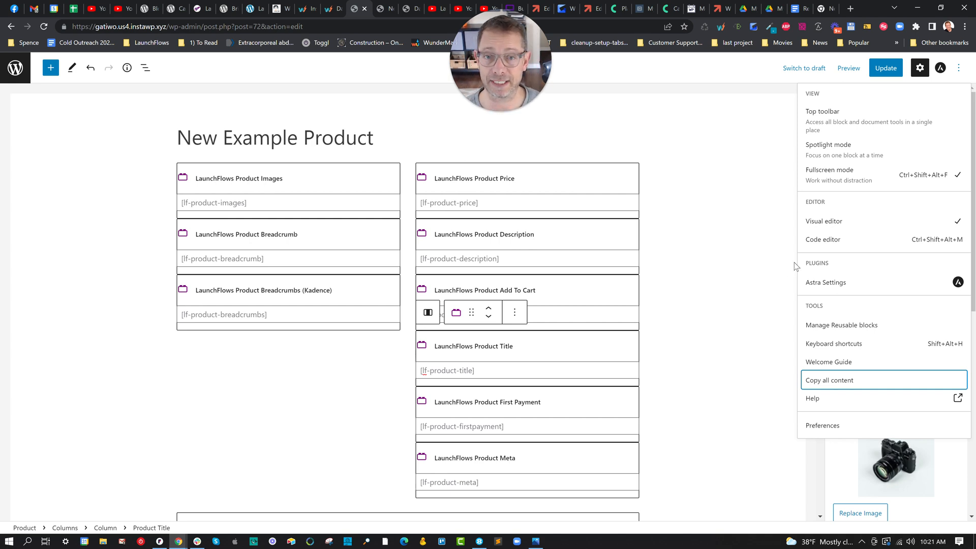
mouse_move(776, 300)
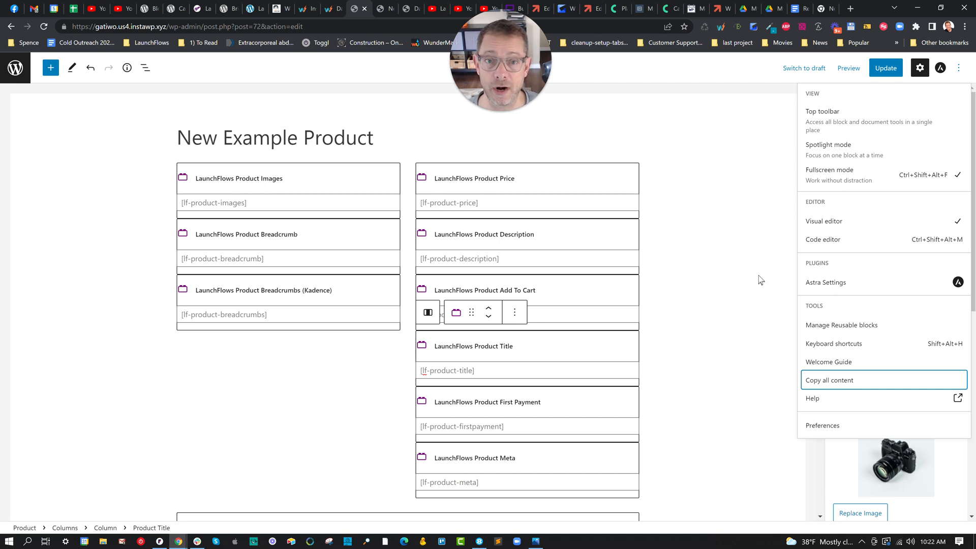
mouse_move(757, 276)
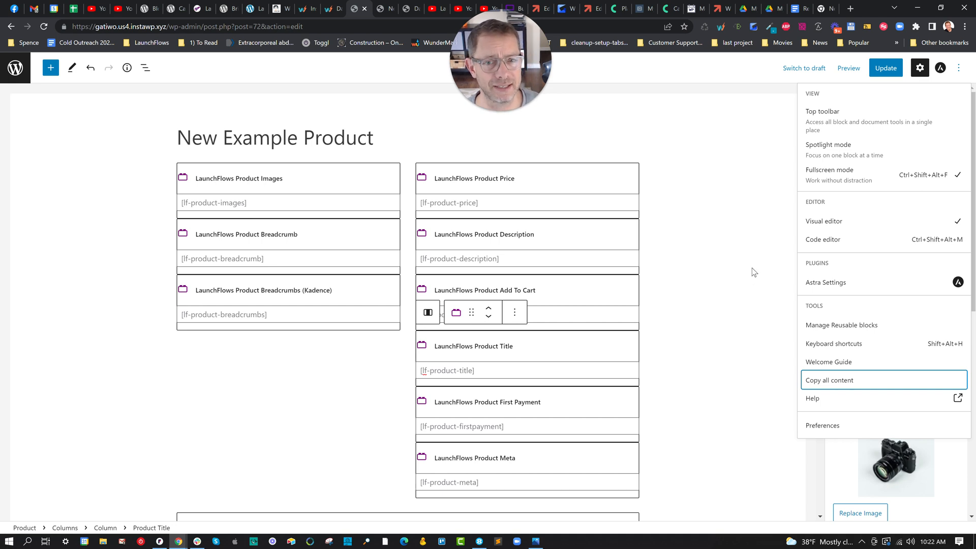
scroll(down, 3)
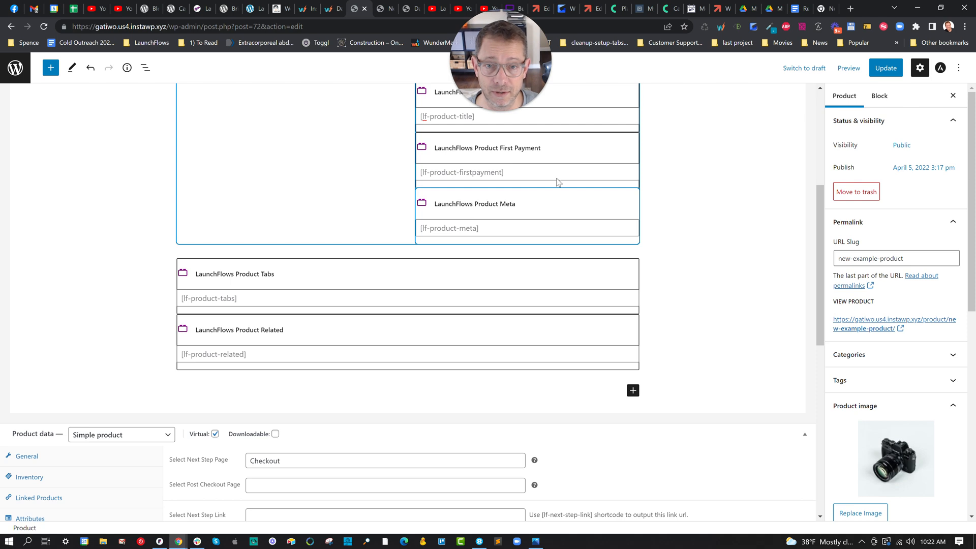
- Tick 'Add A Checkout To This Post', update, and preview the product
scroll(down, 3)
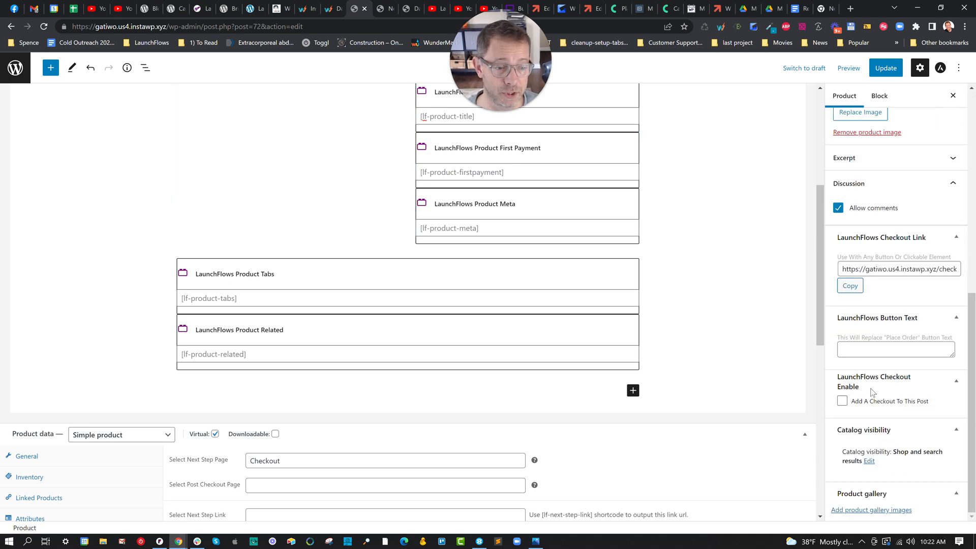
click(842, 401)
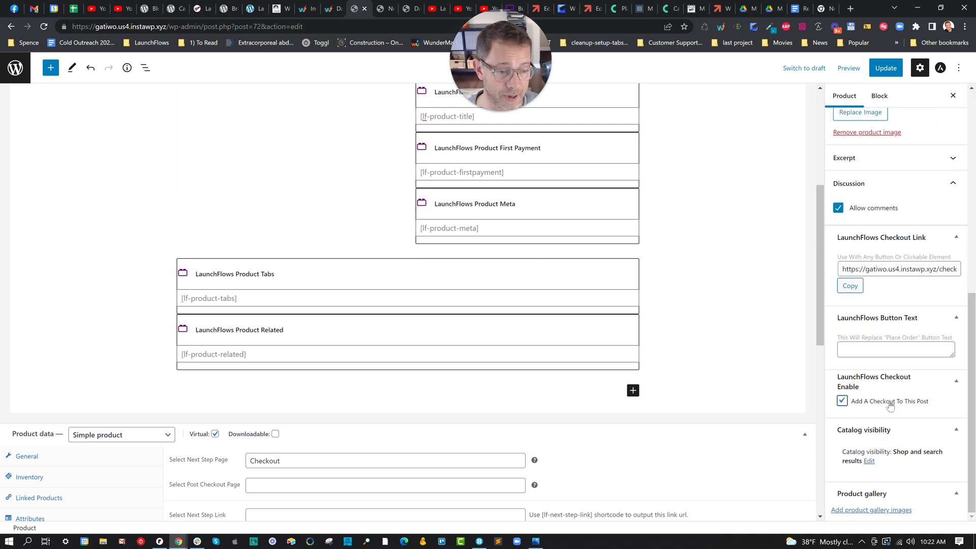
click(884, 67)
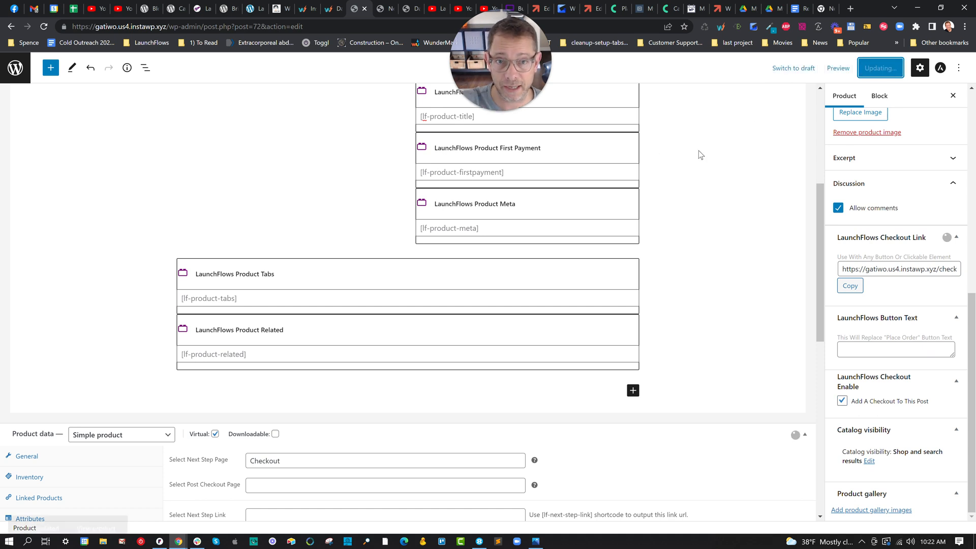
click(837, 67)
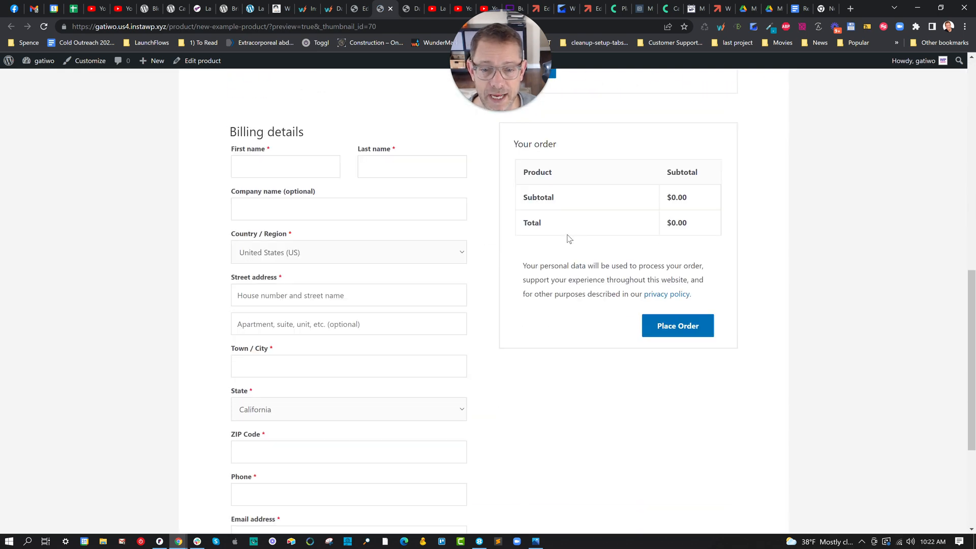
- Scroll the preview to the billing details and order summary below the reviews
scroll(up, 3)
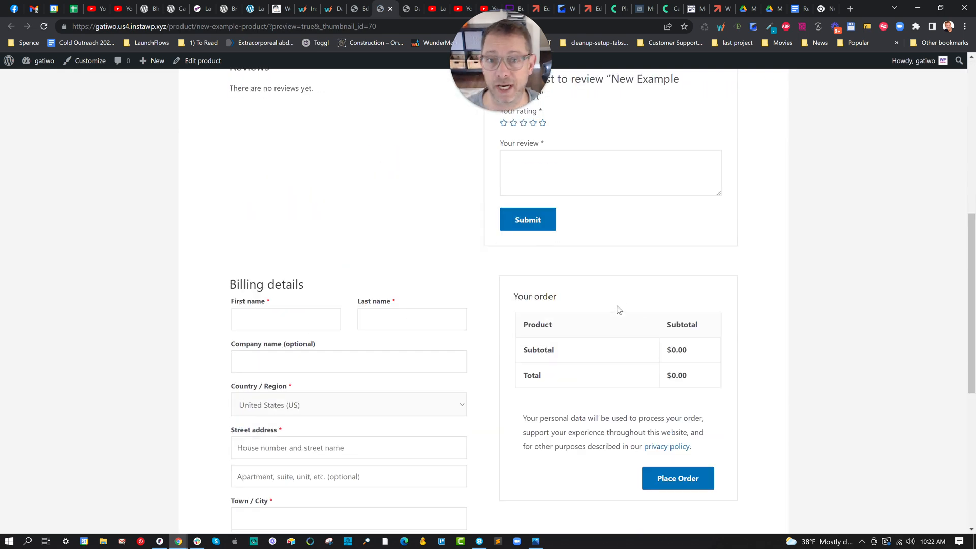
scroll(down, 3)
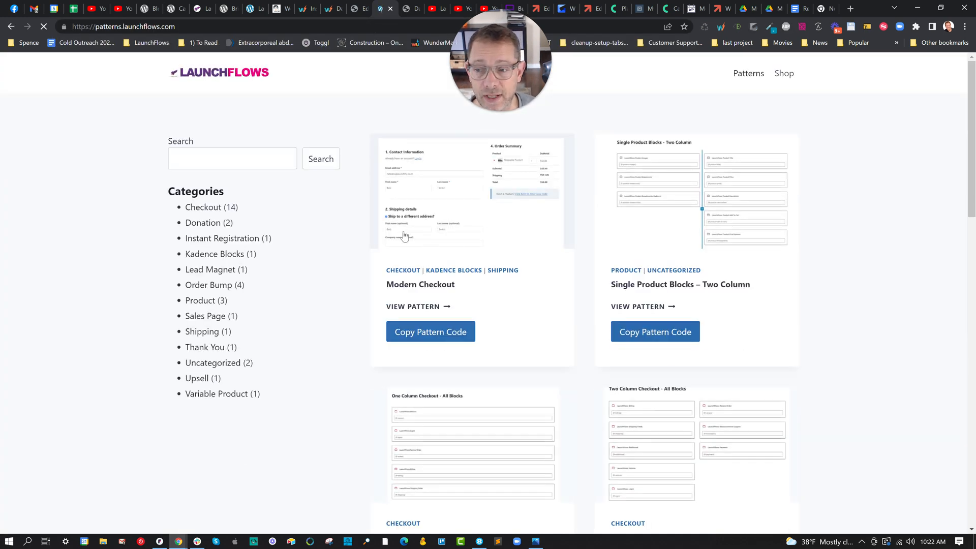
mouse_move(493, 196)
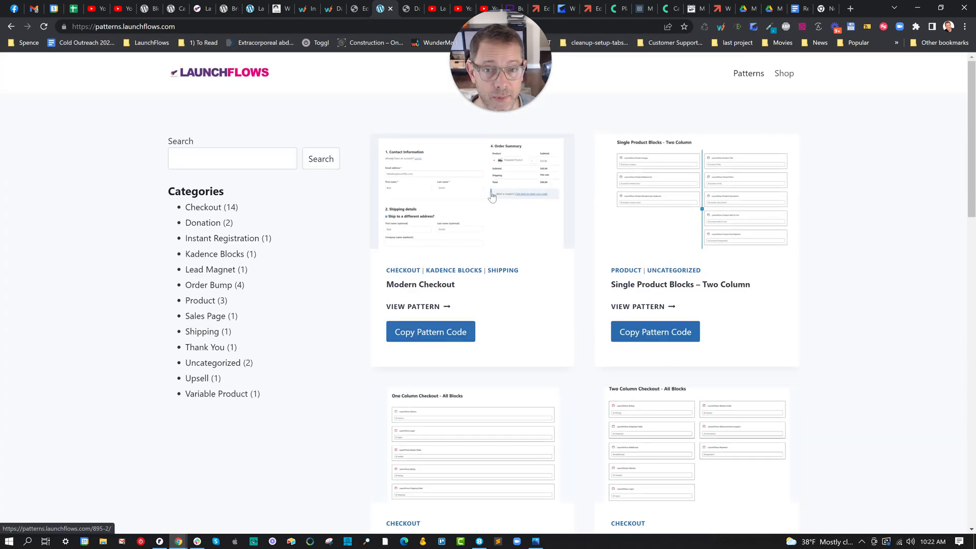
mouse_move(519, 210)
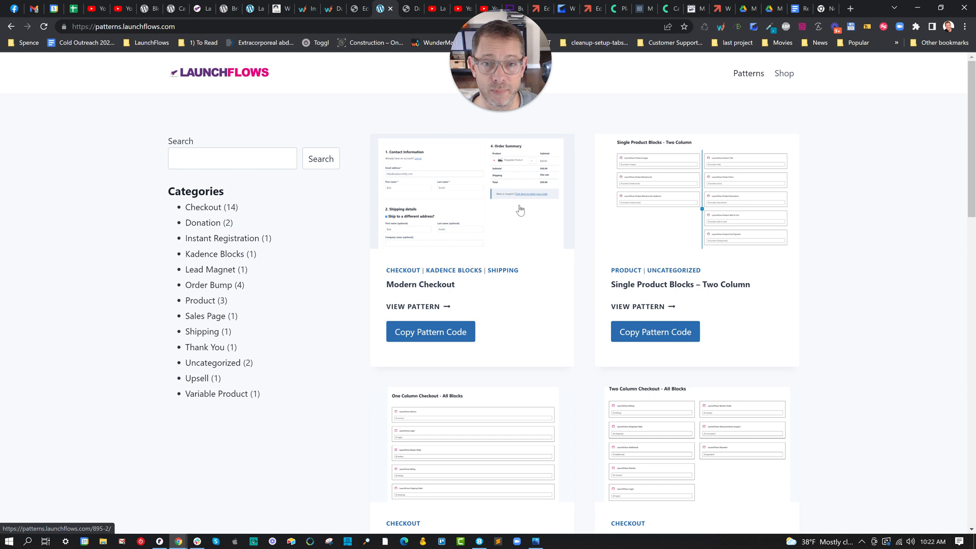